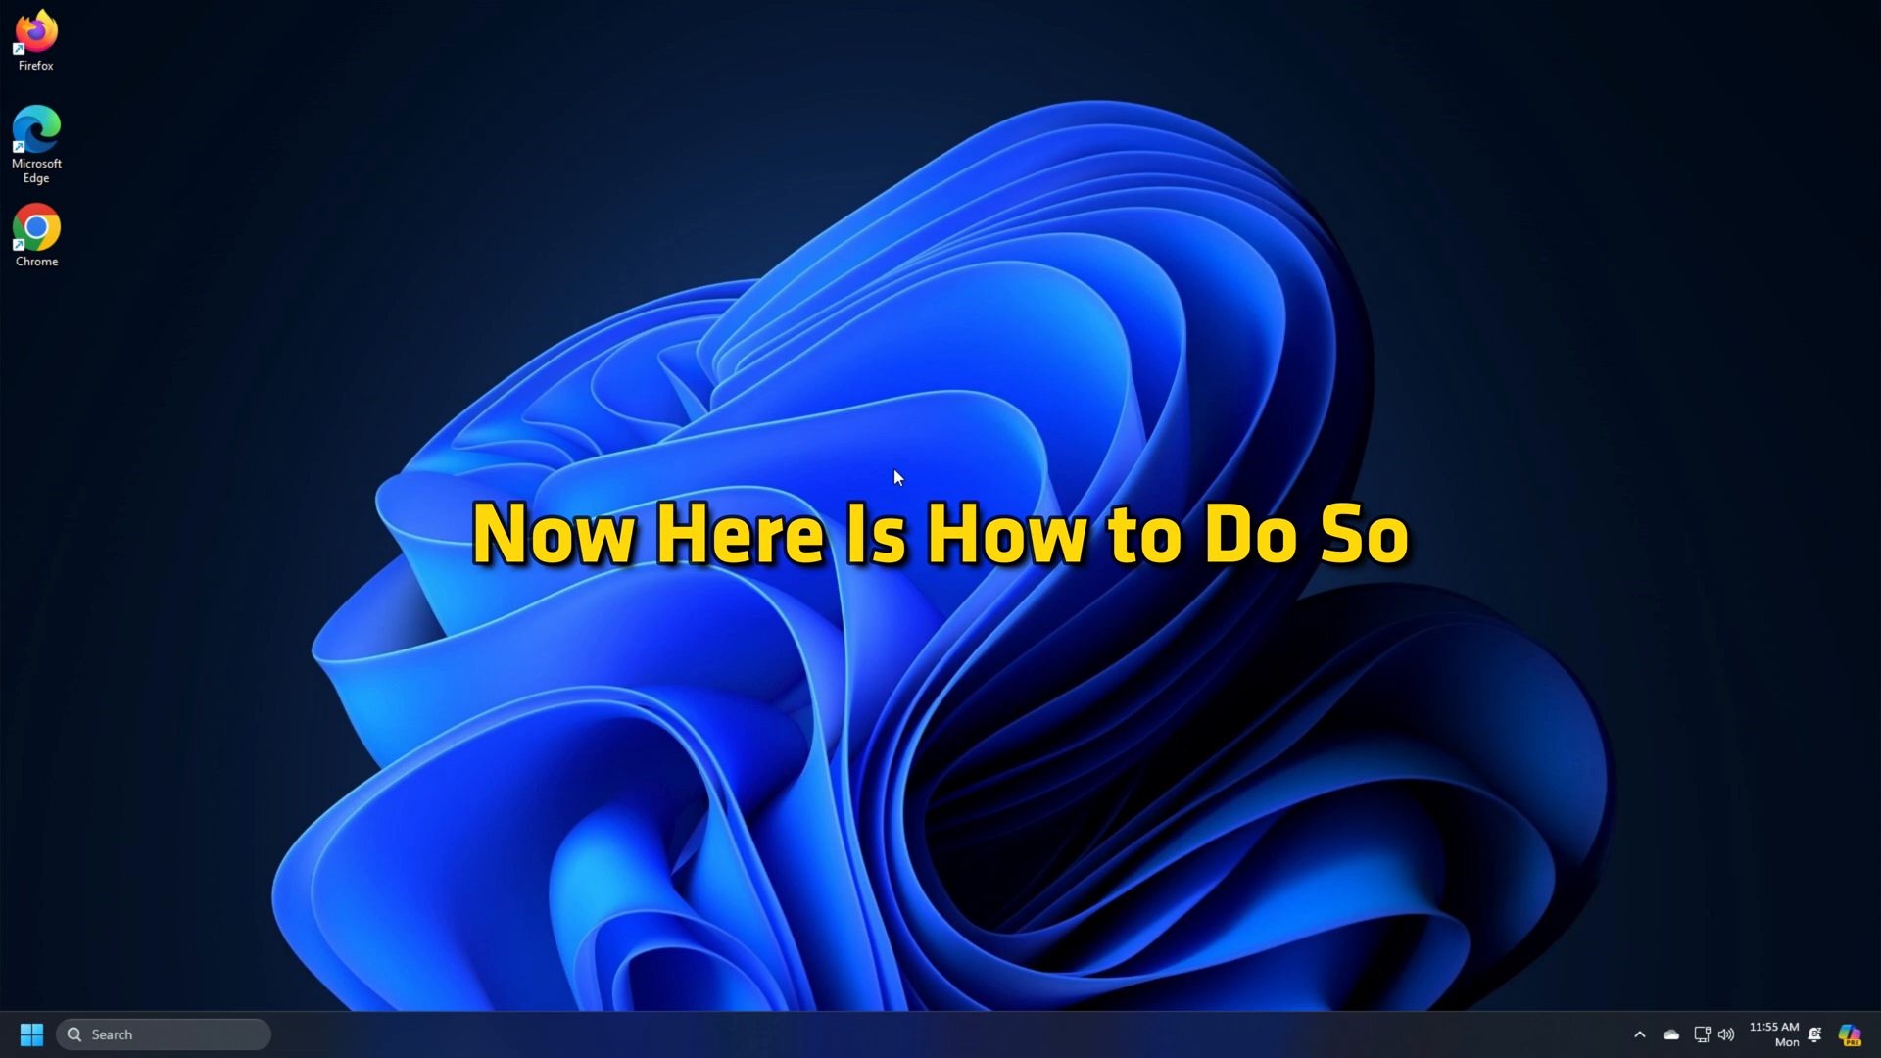
Step: Reach the Graphics page from Display settings and begin adding a desktop app
key("win+i")
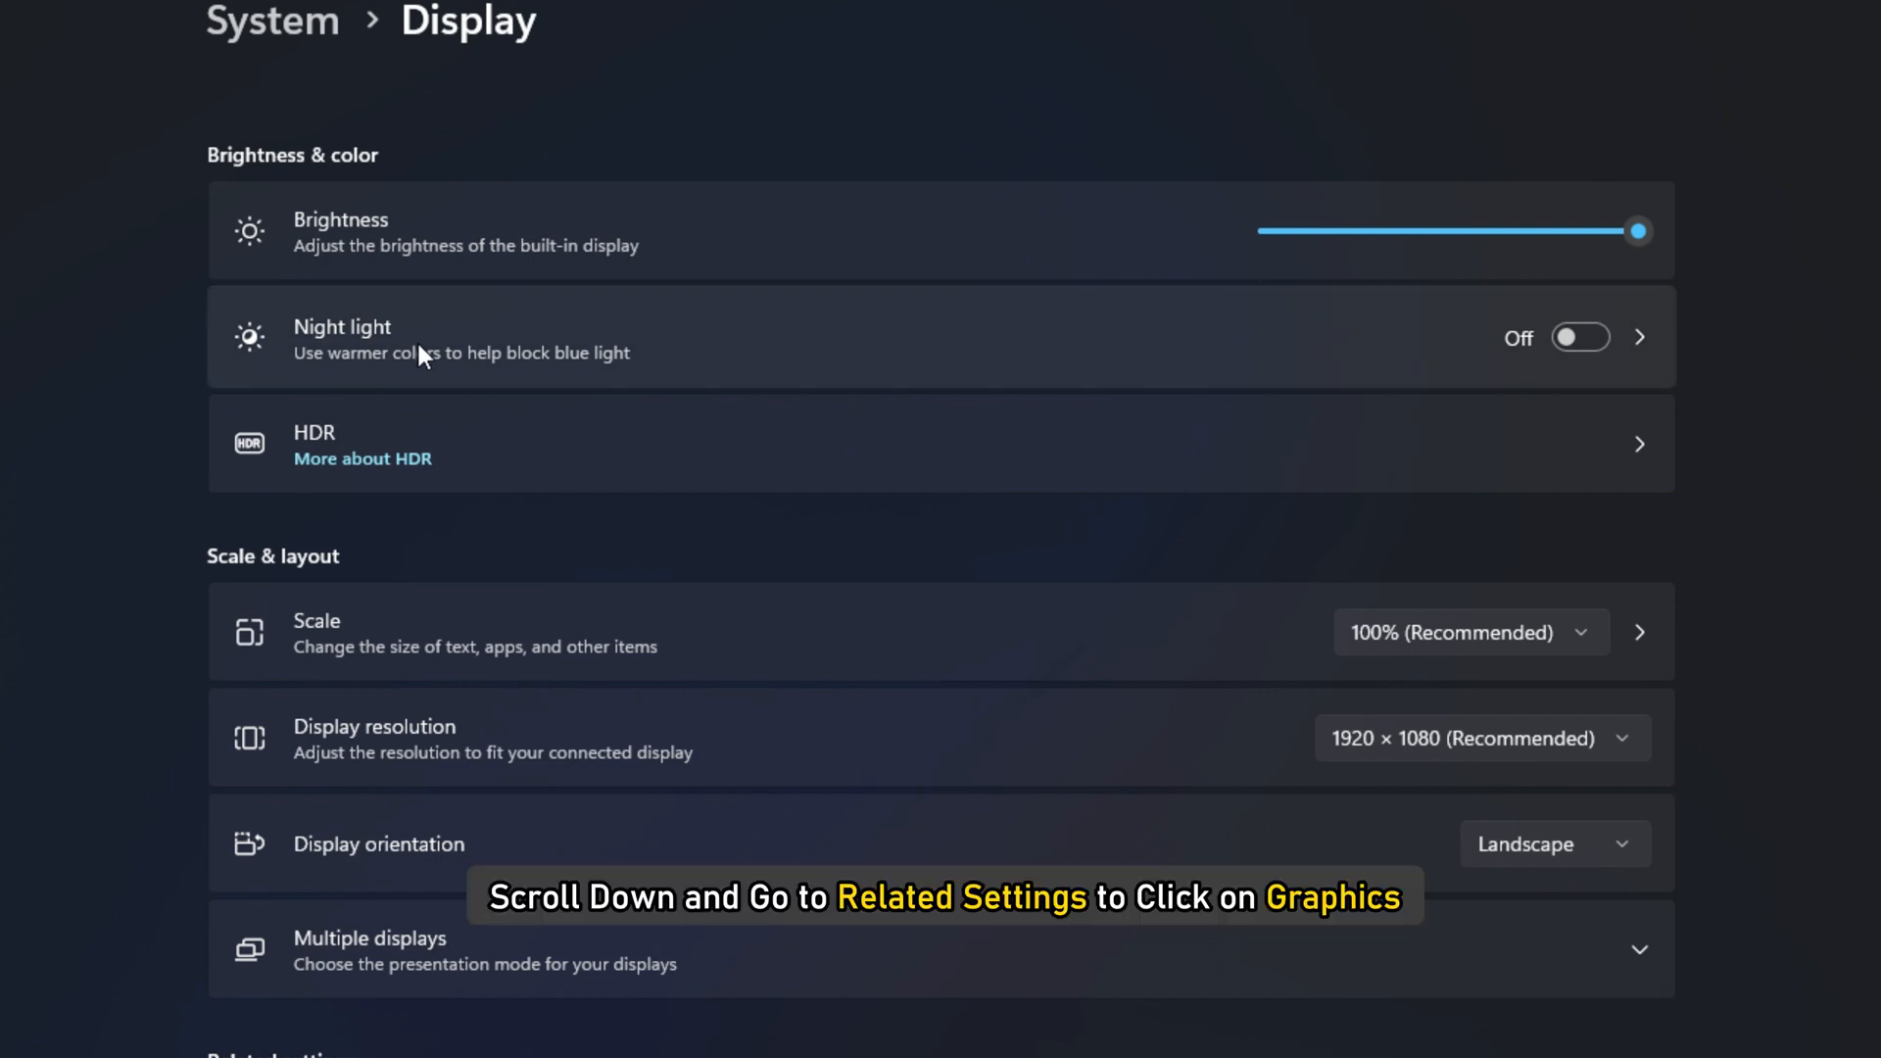
scroll("down", 3)
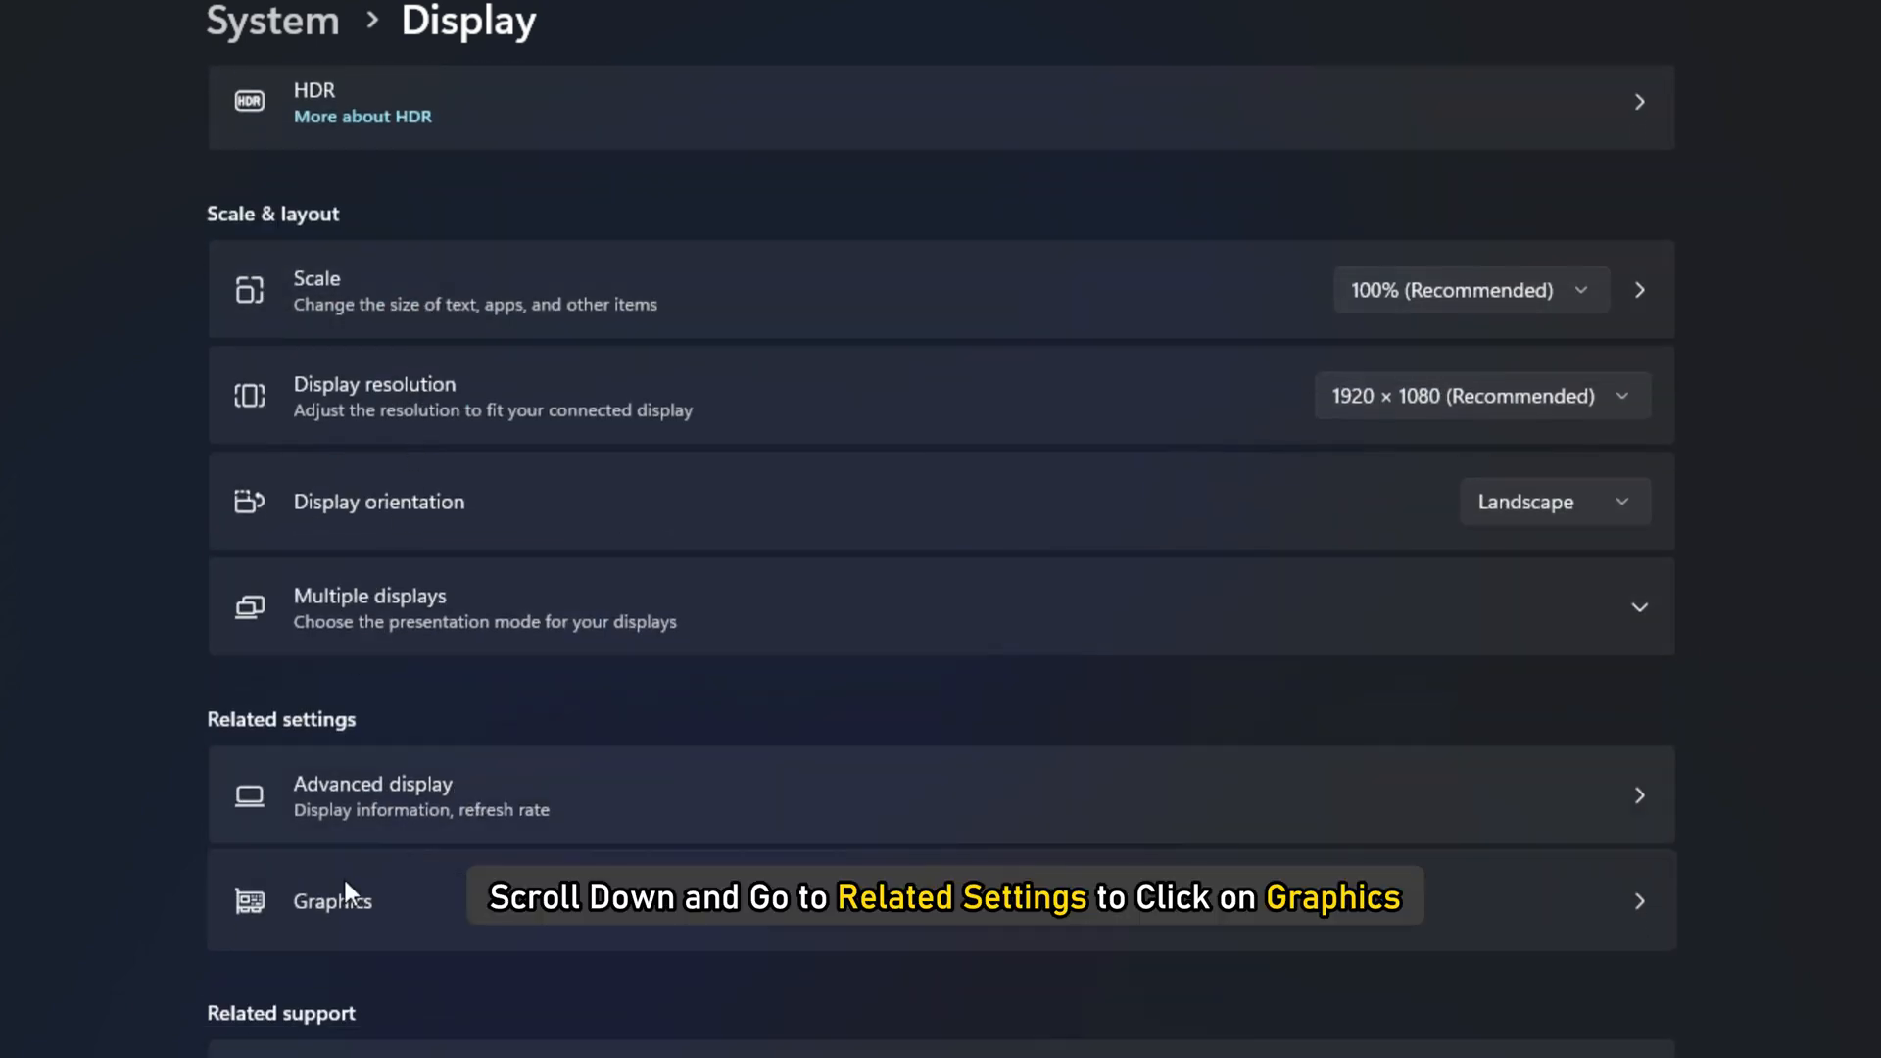
left_click(333, 901)
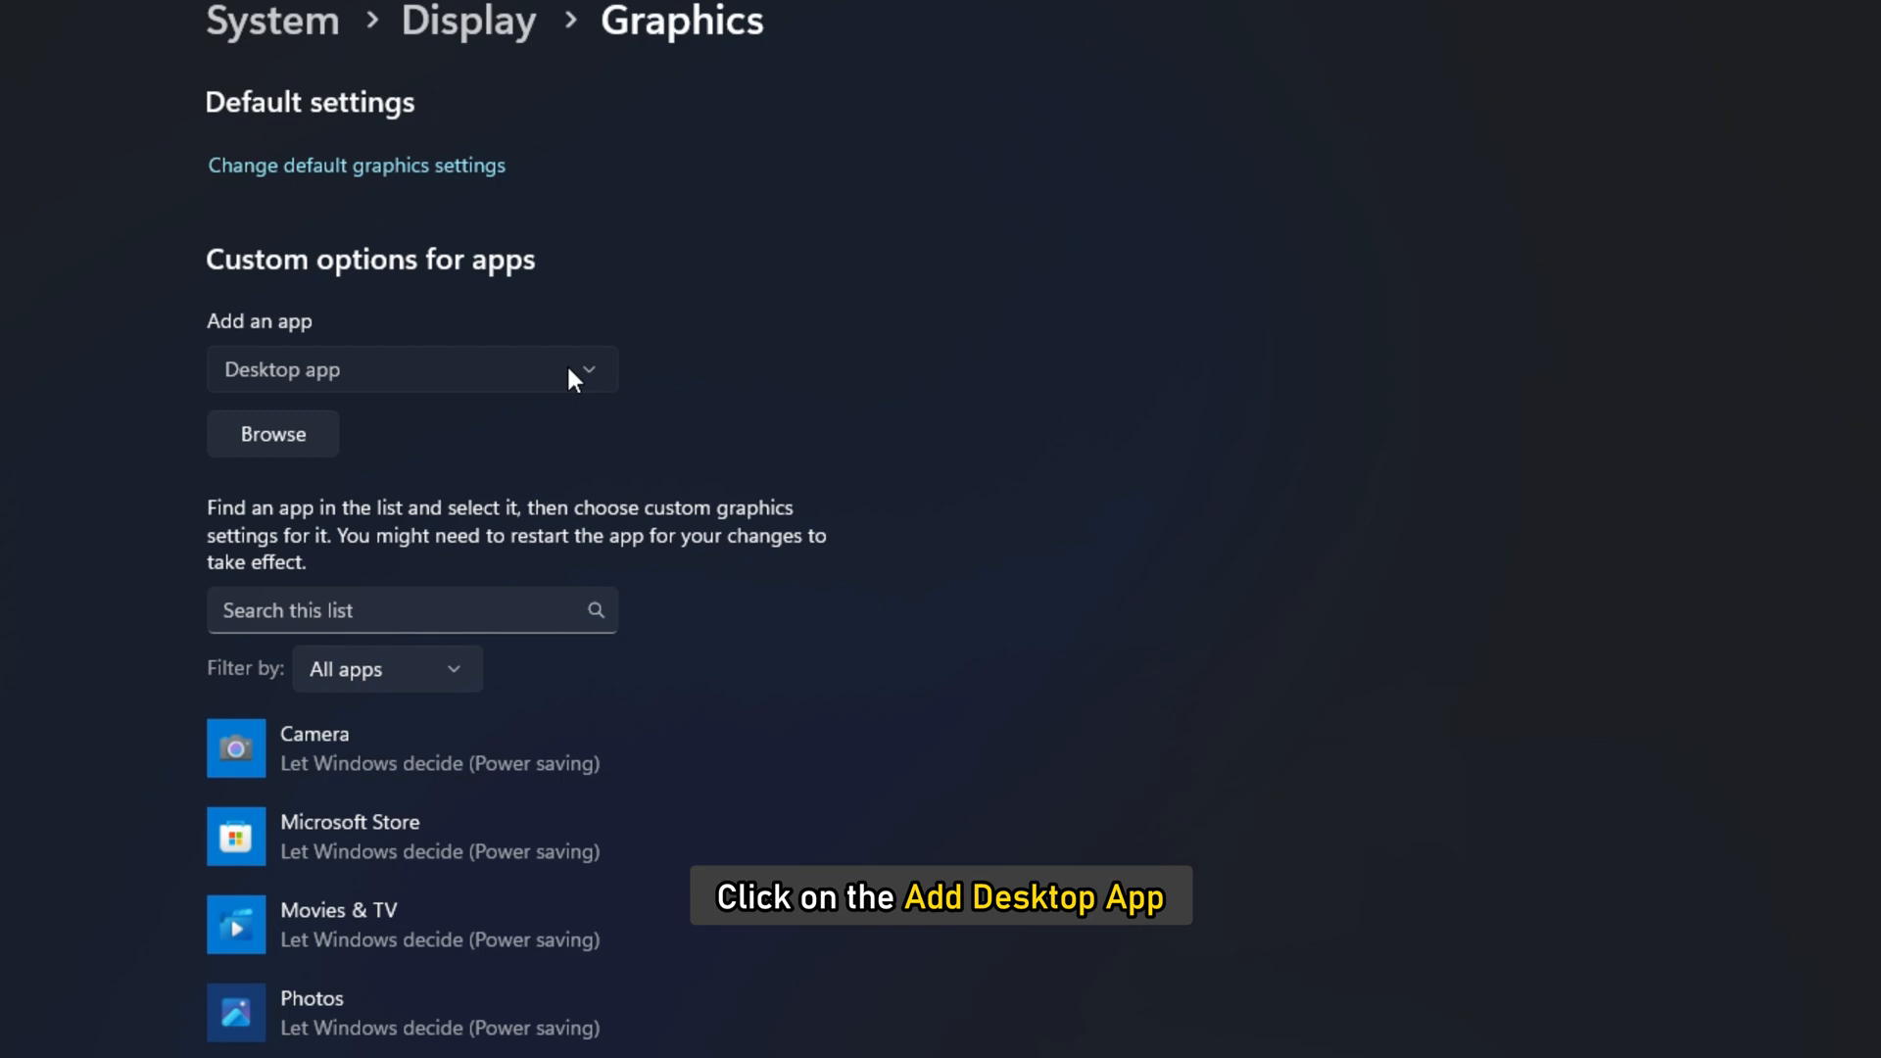
left_click(411, 369)
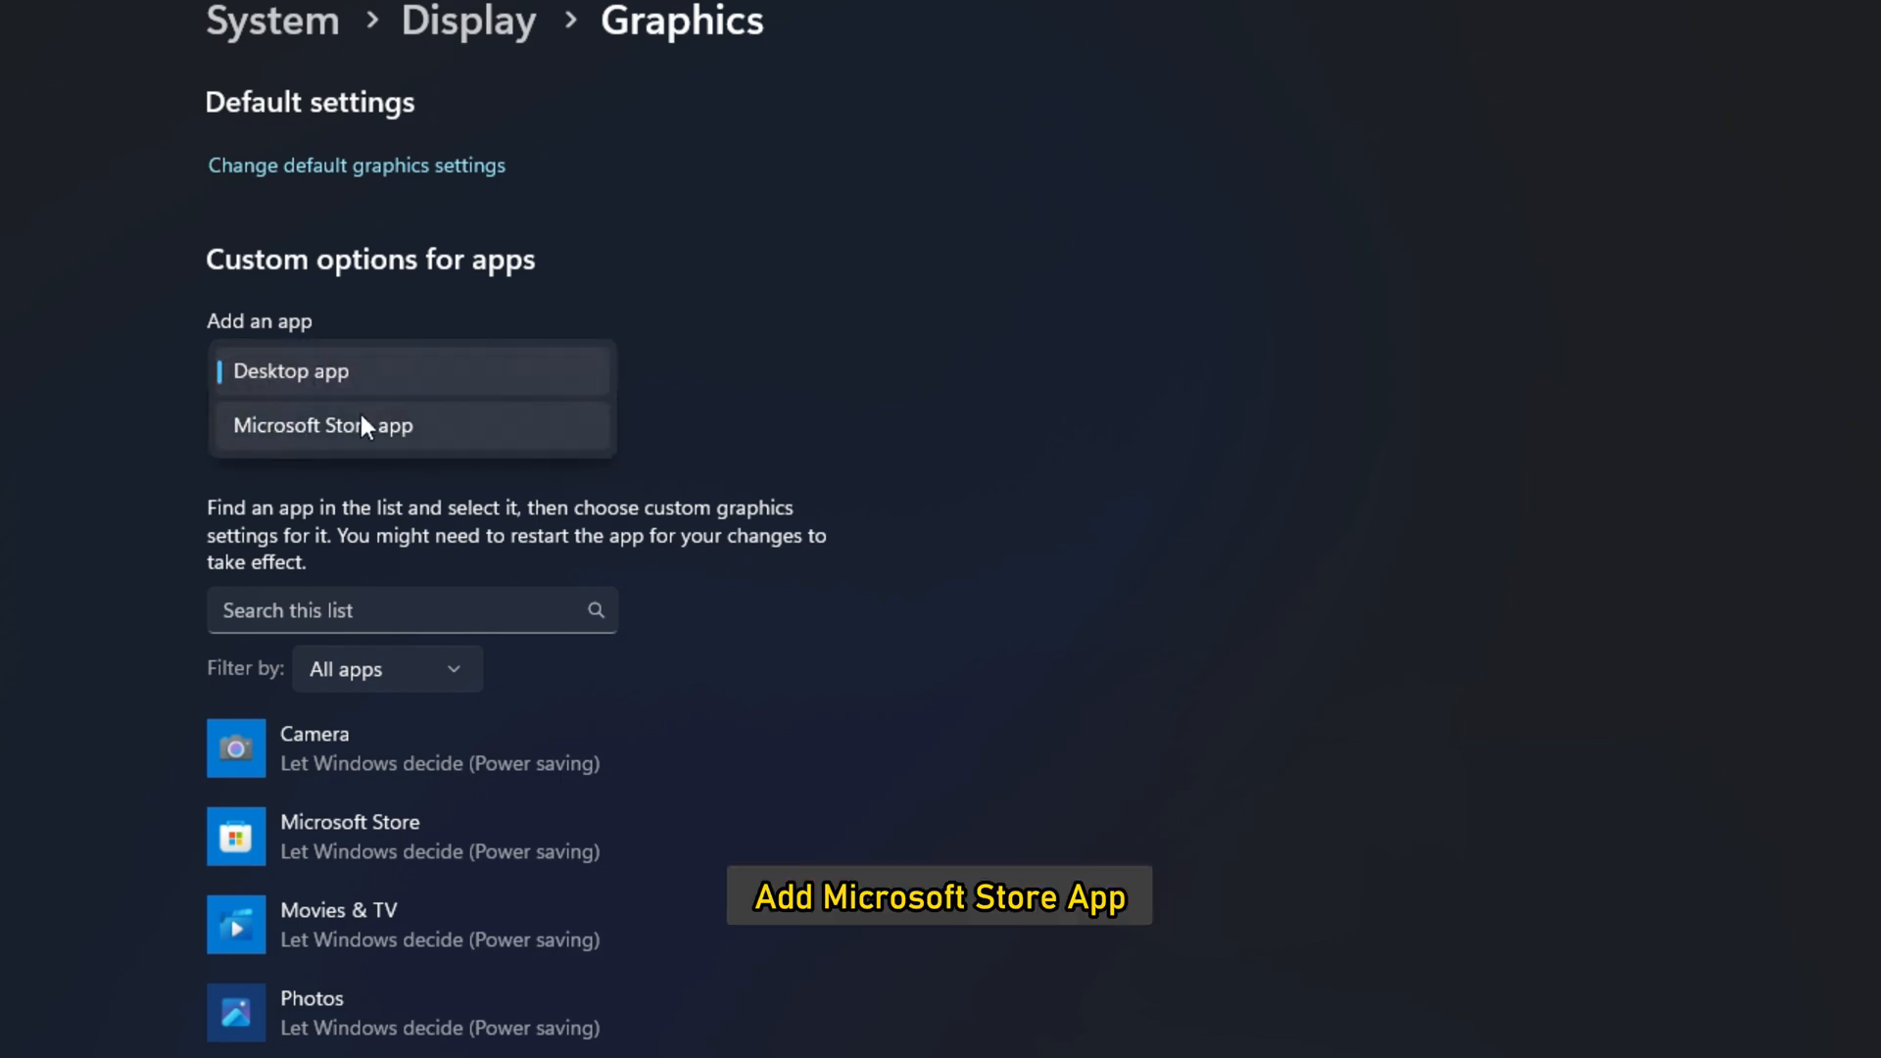
left_click(290, 370)
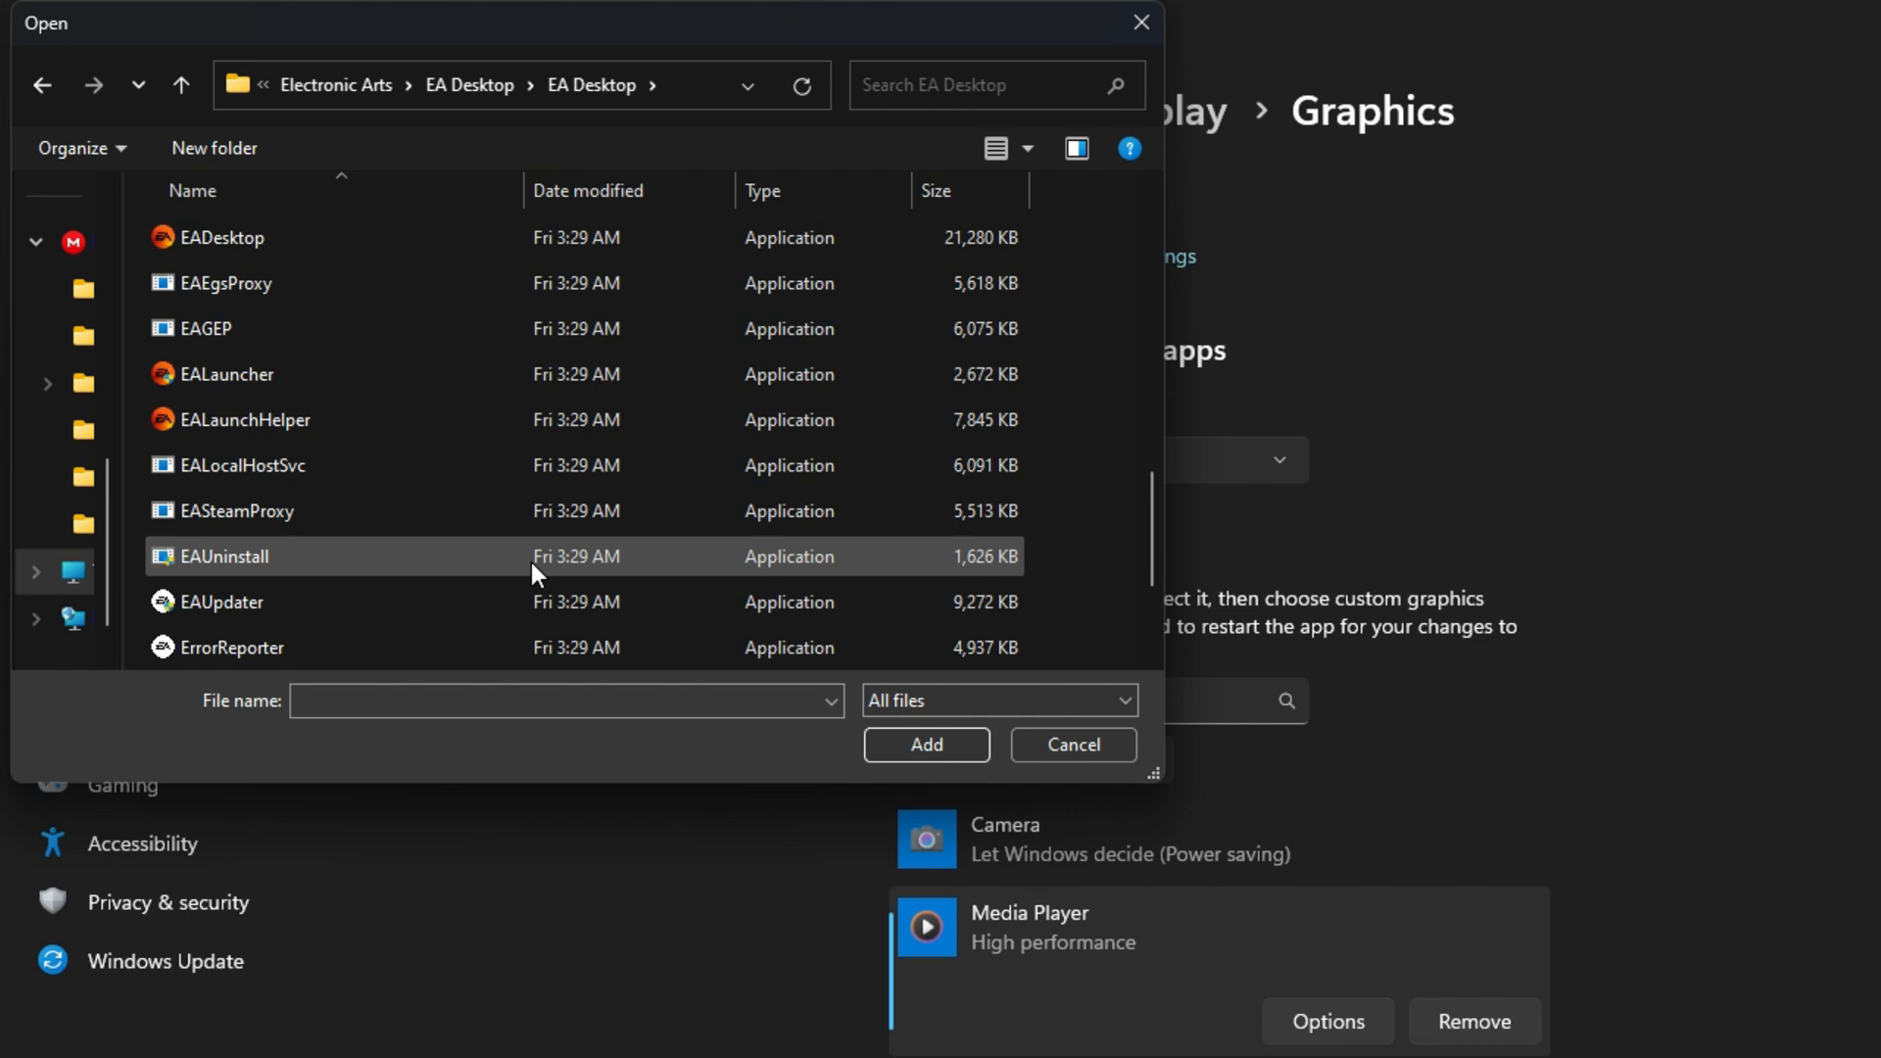
Step: Add EALauncher from the EA Desktop folder and save its GPU preference as High performance
left_click(224, 374)
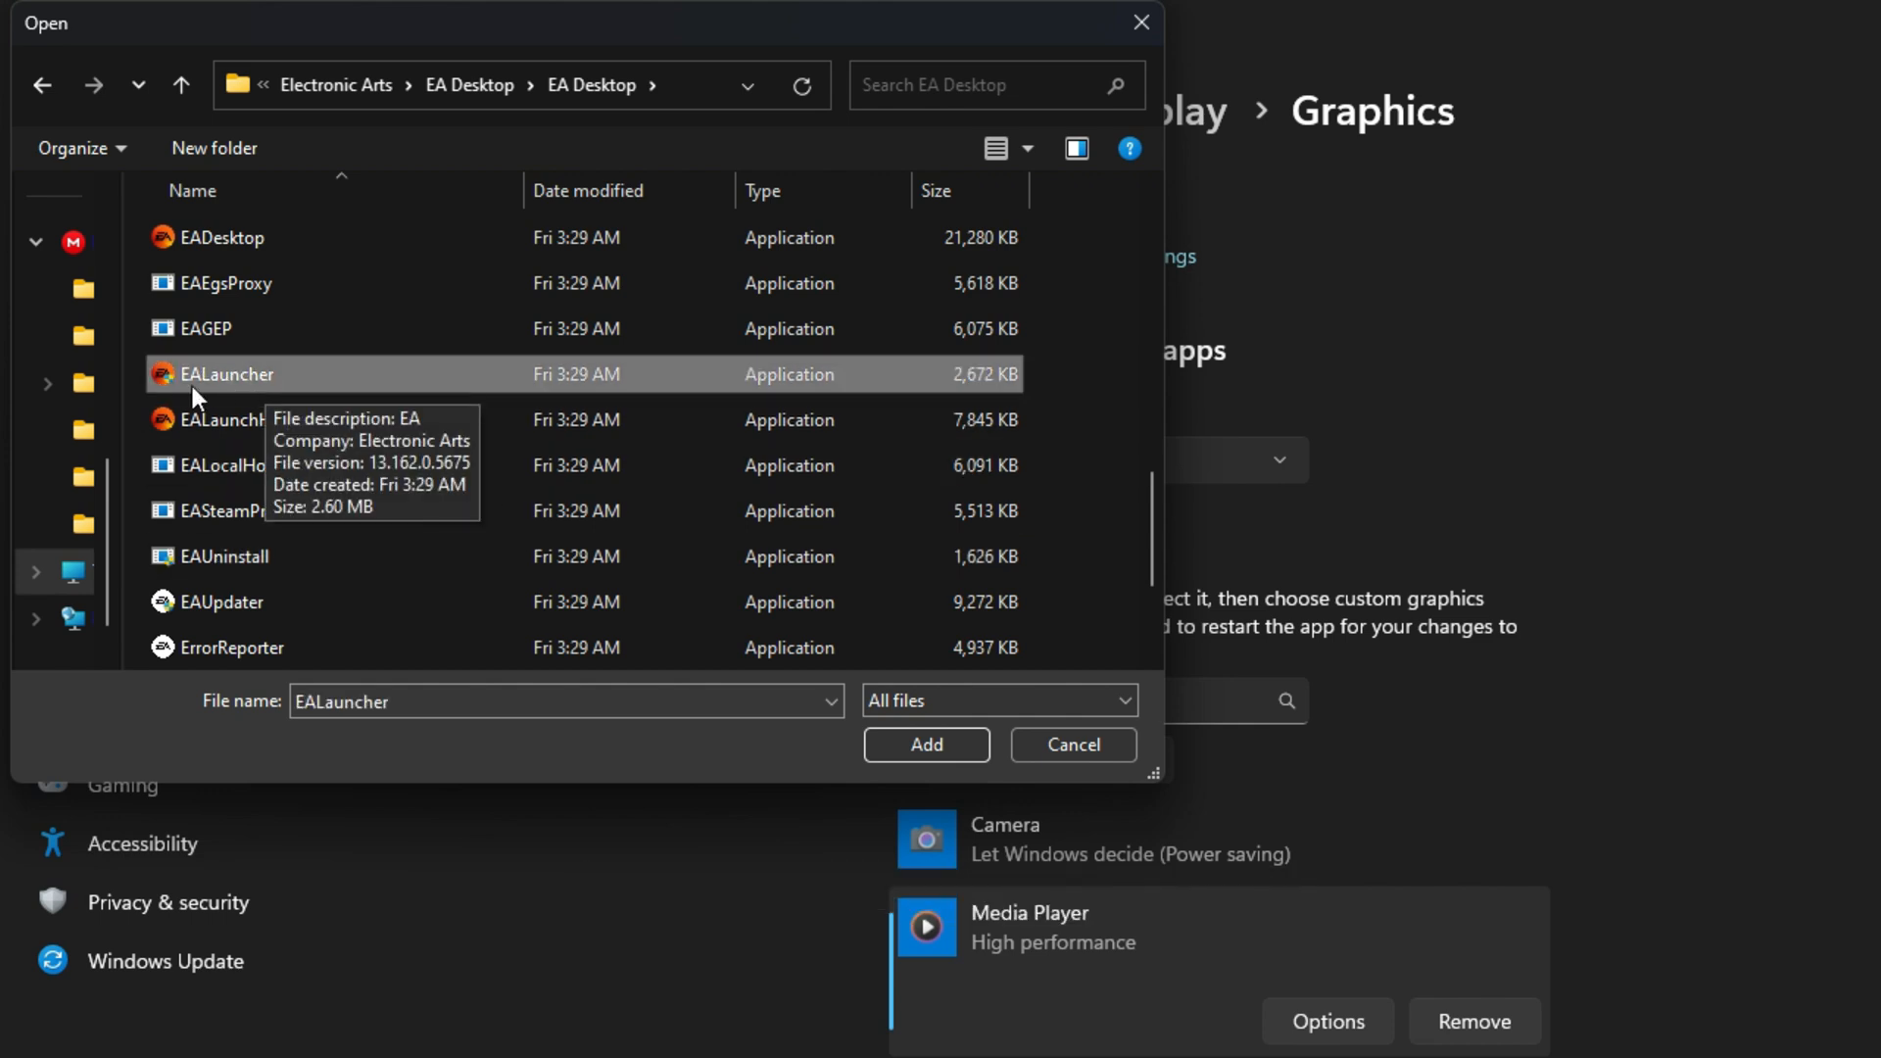
left_click(924, 744)
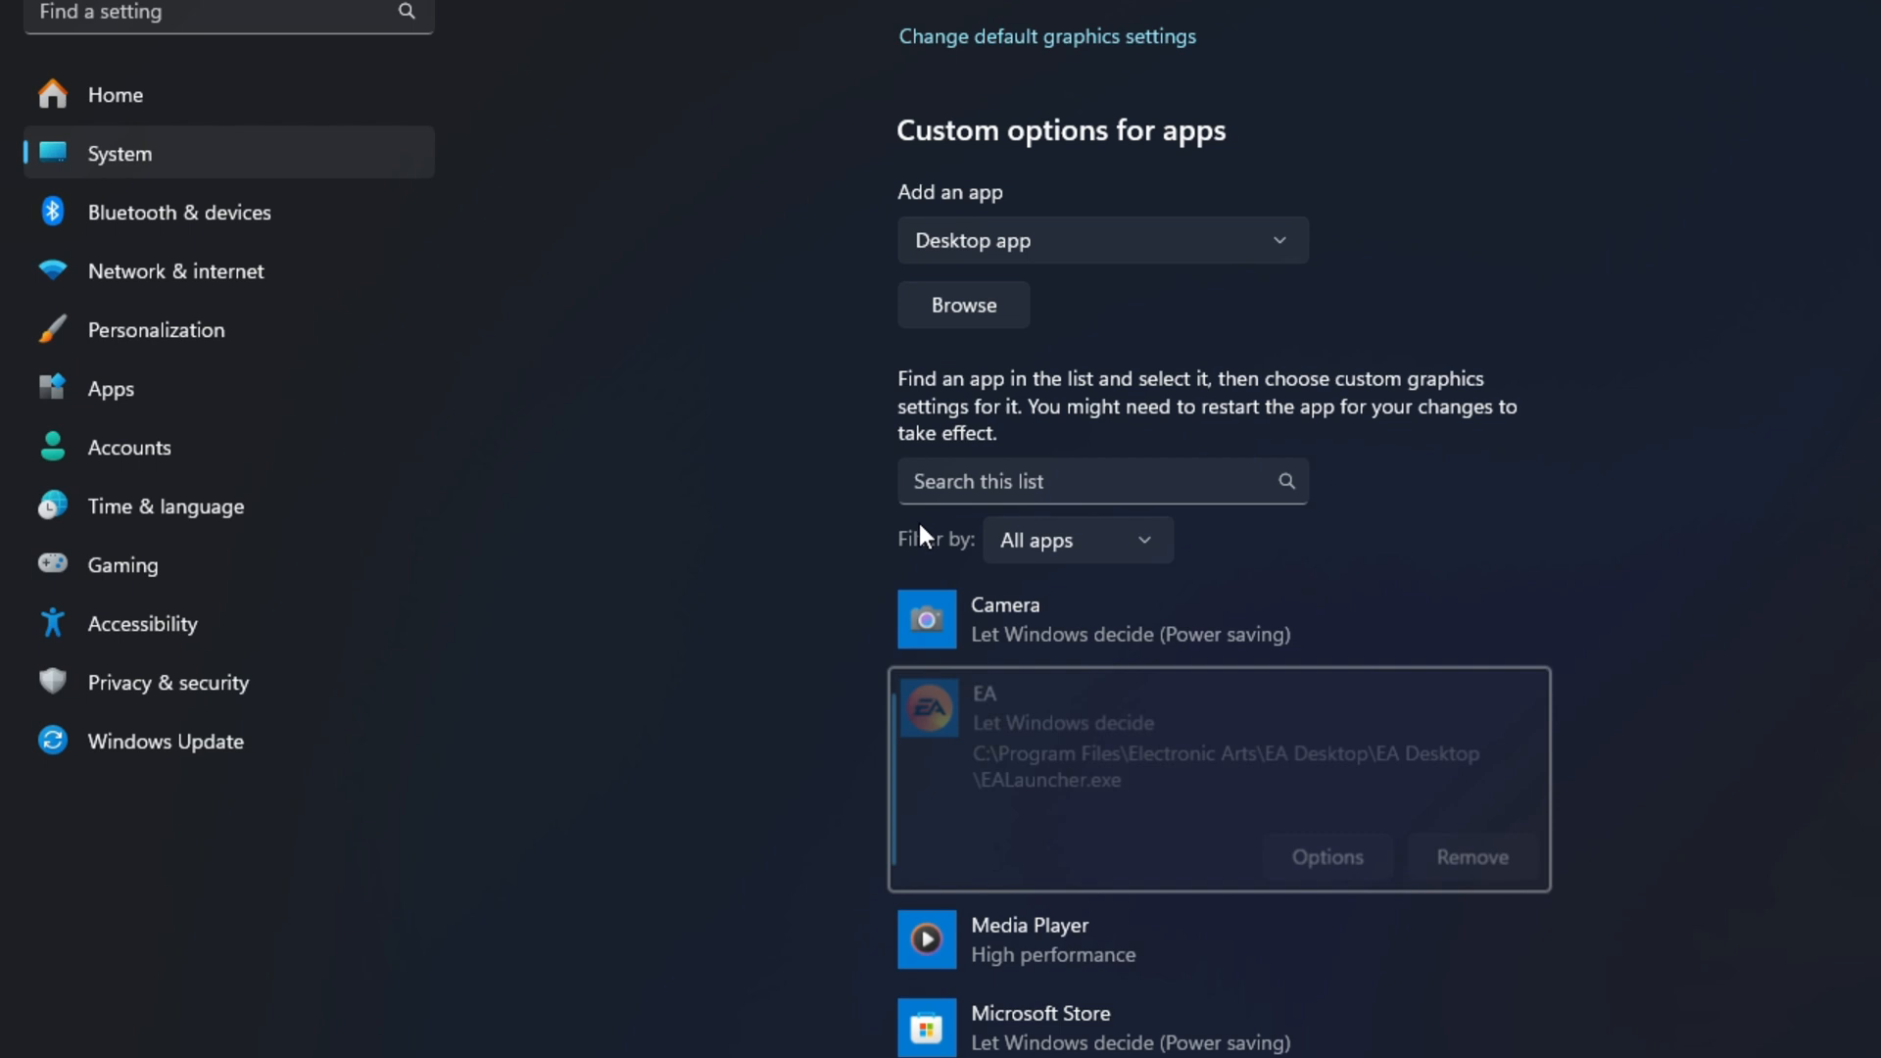
left_click(1327, 856)
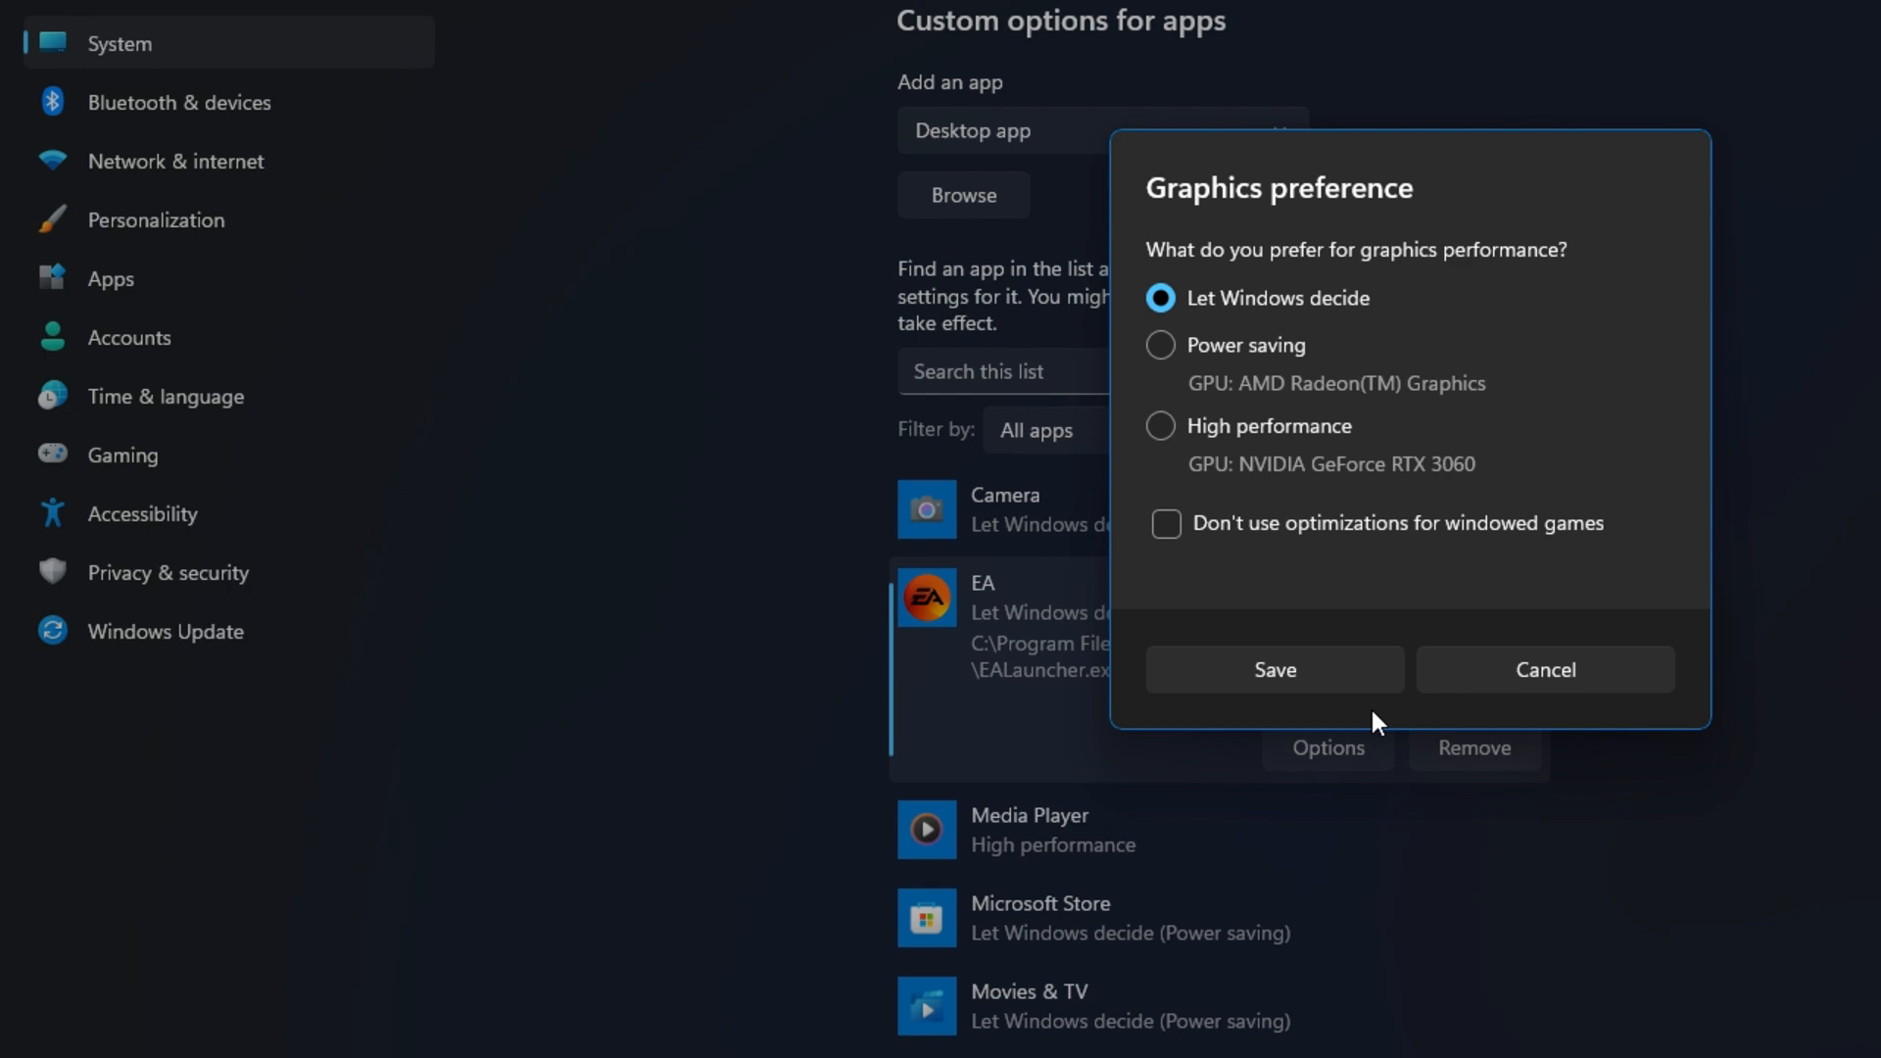
left_click(1160, 425)
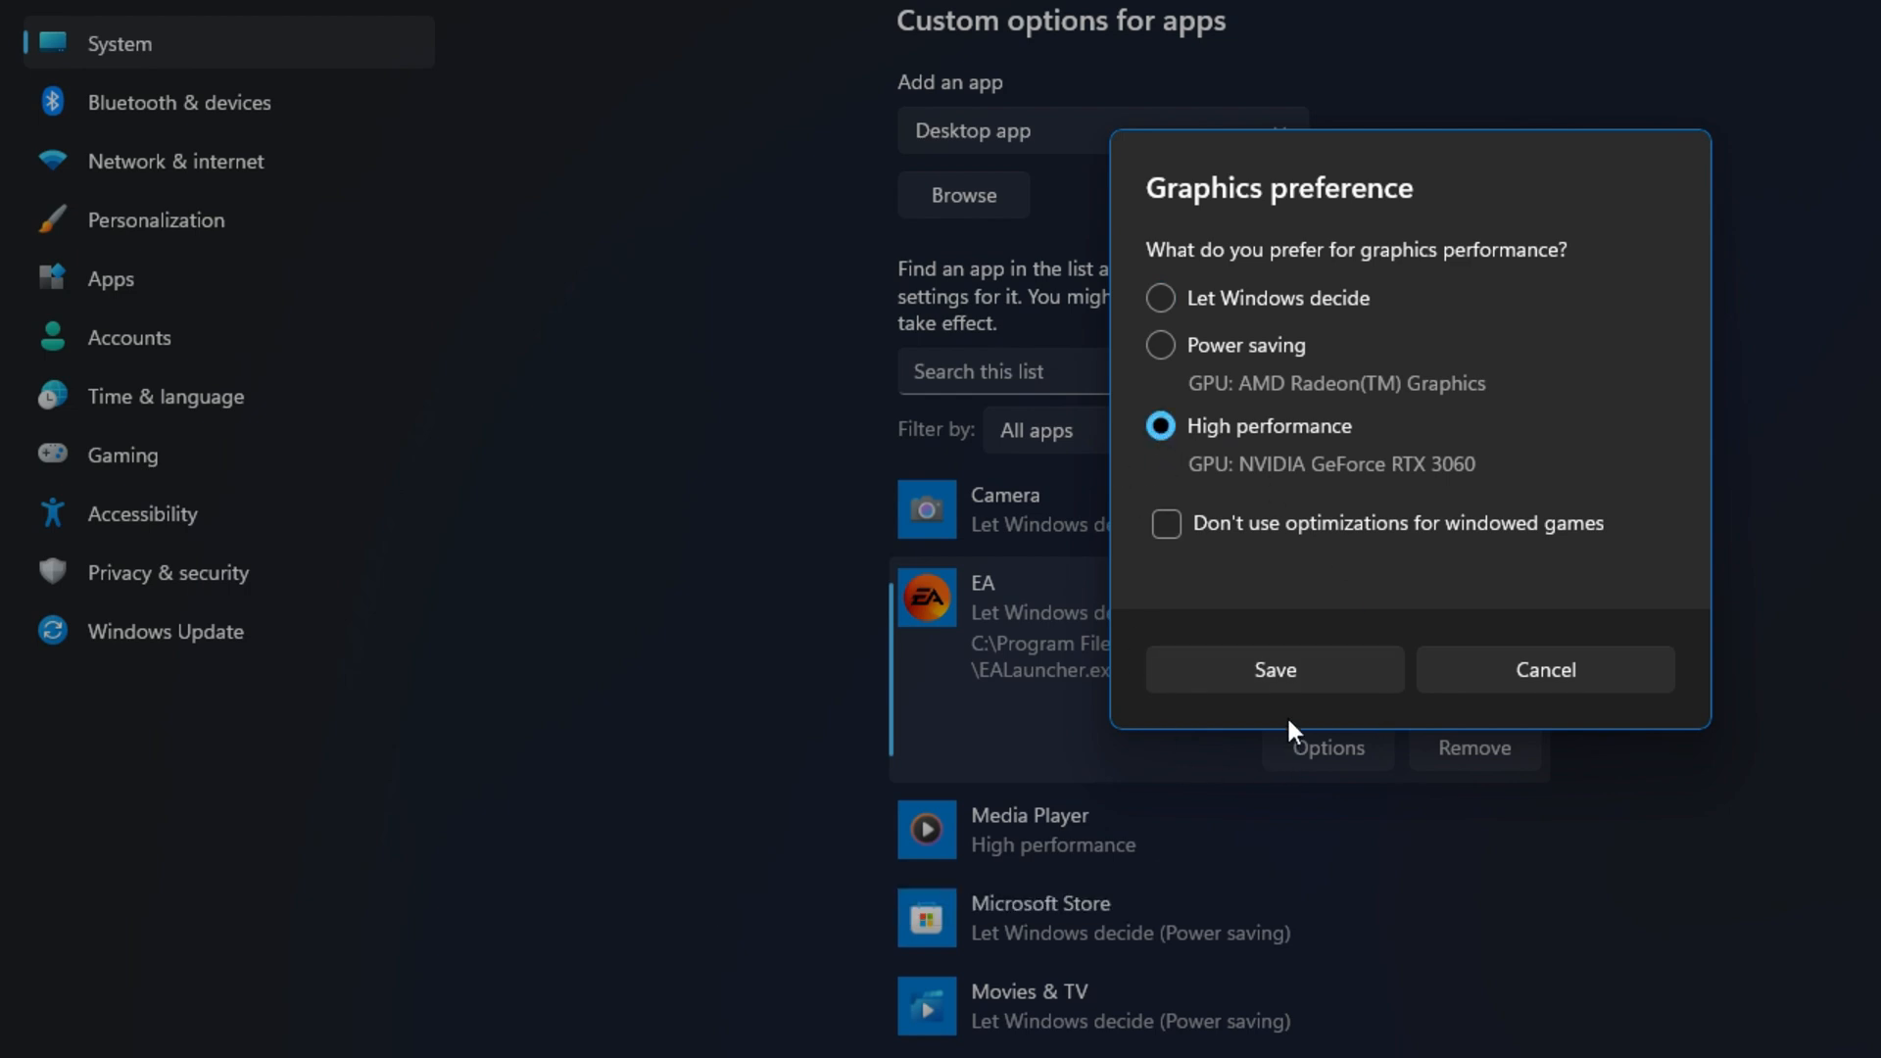
left_click(1273, 670)
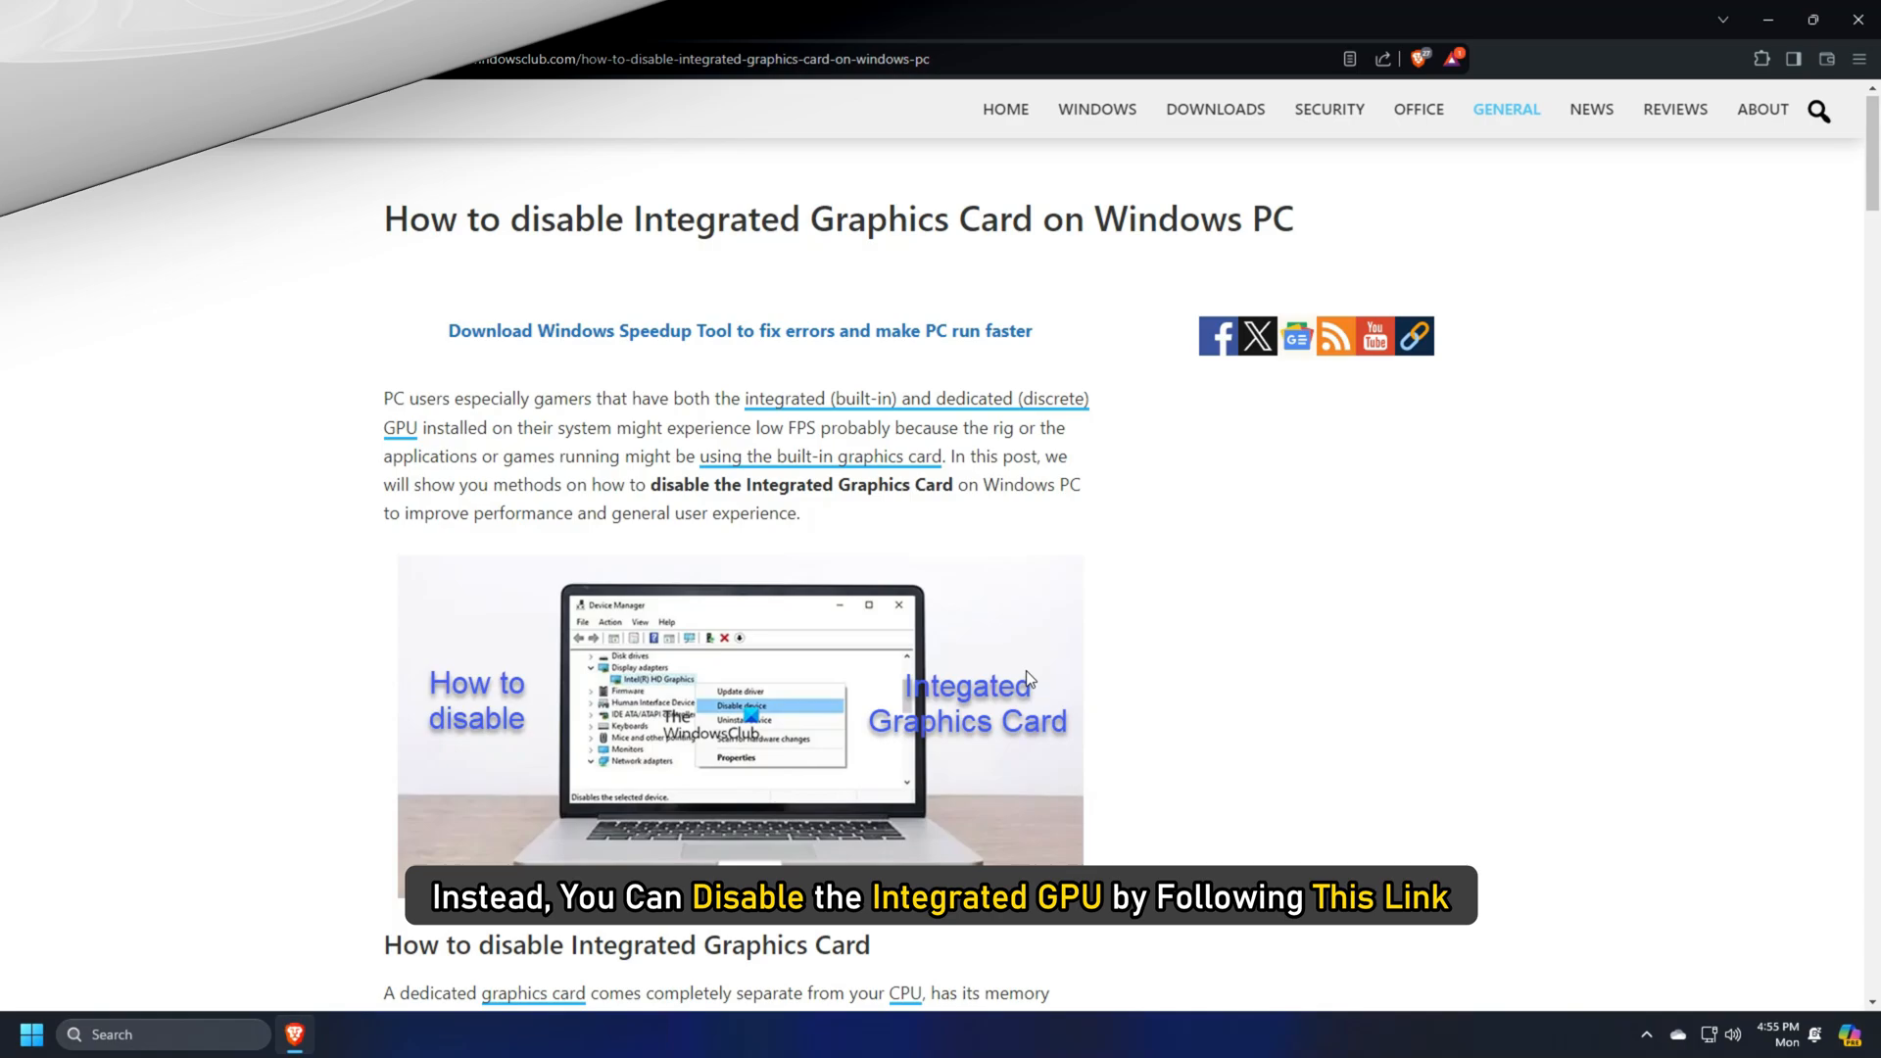
Step: Scroll the integrated-graphics article to the section on checking which GPU is in use
scroll("down", 3)
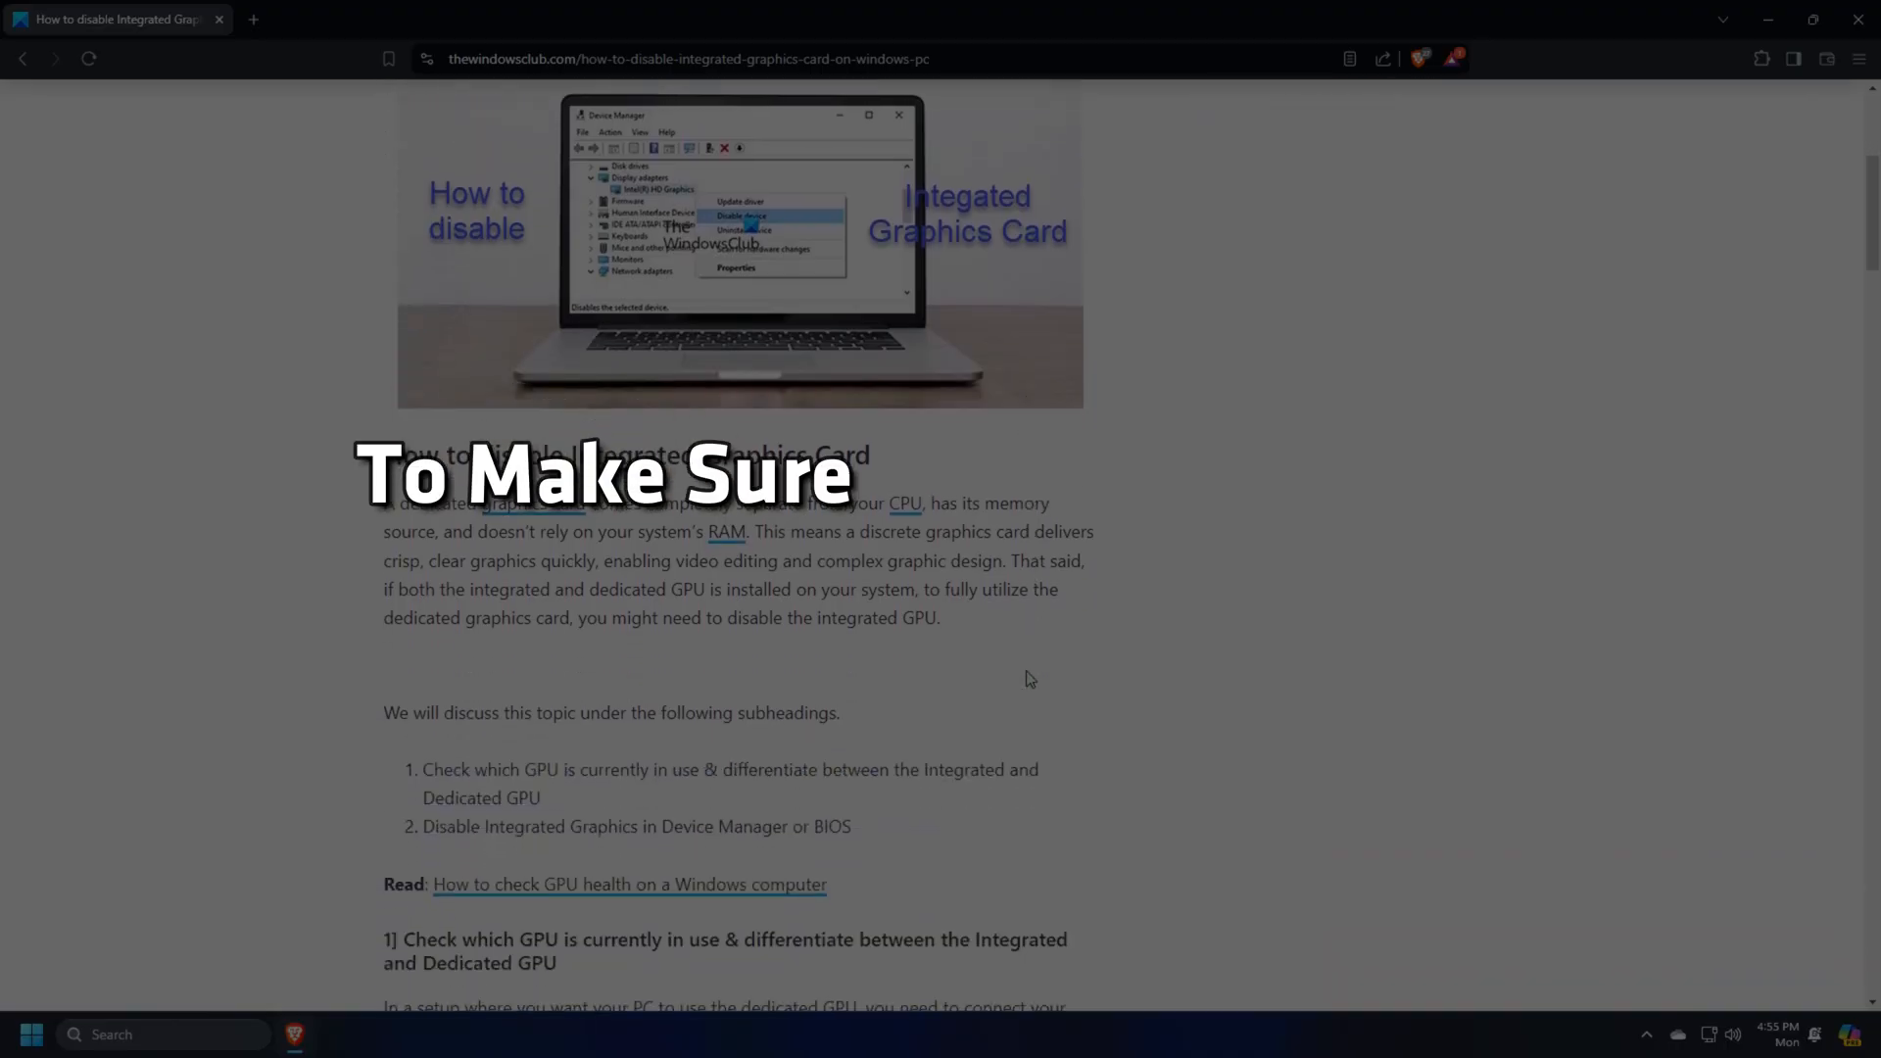
scroll("down", 3)
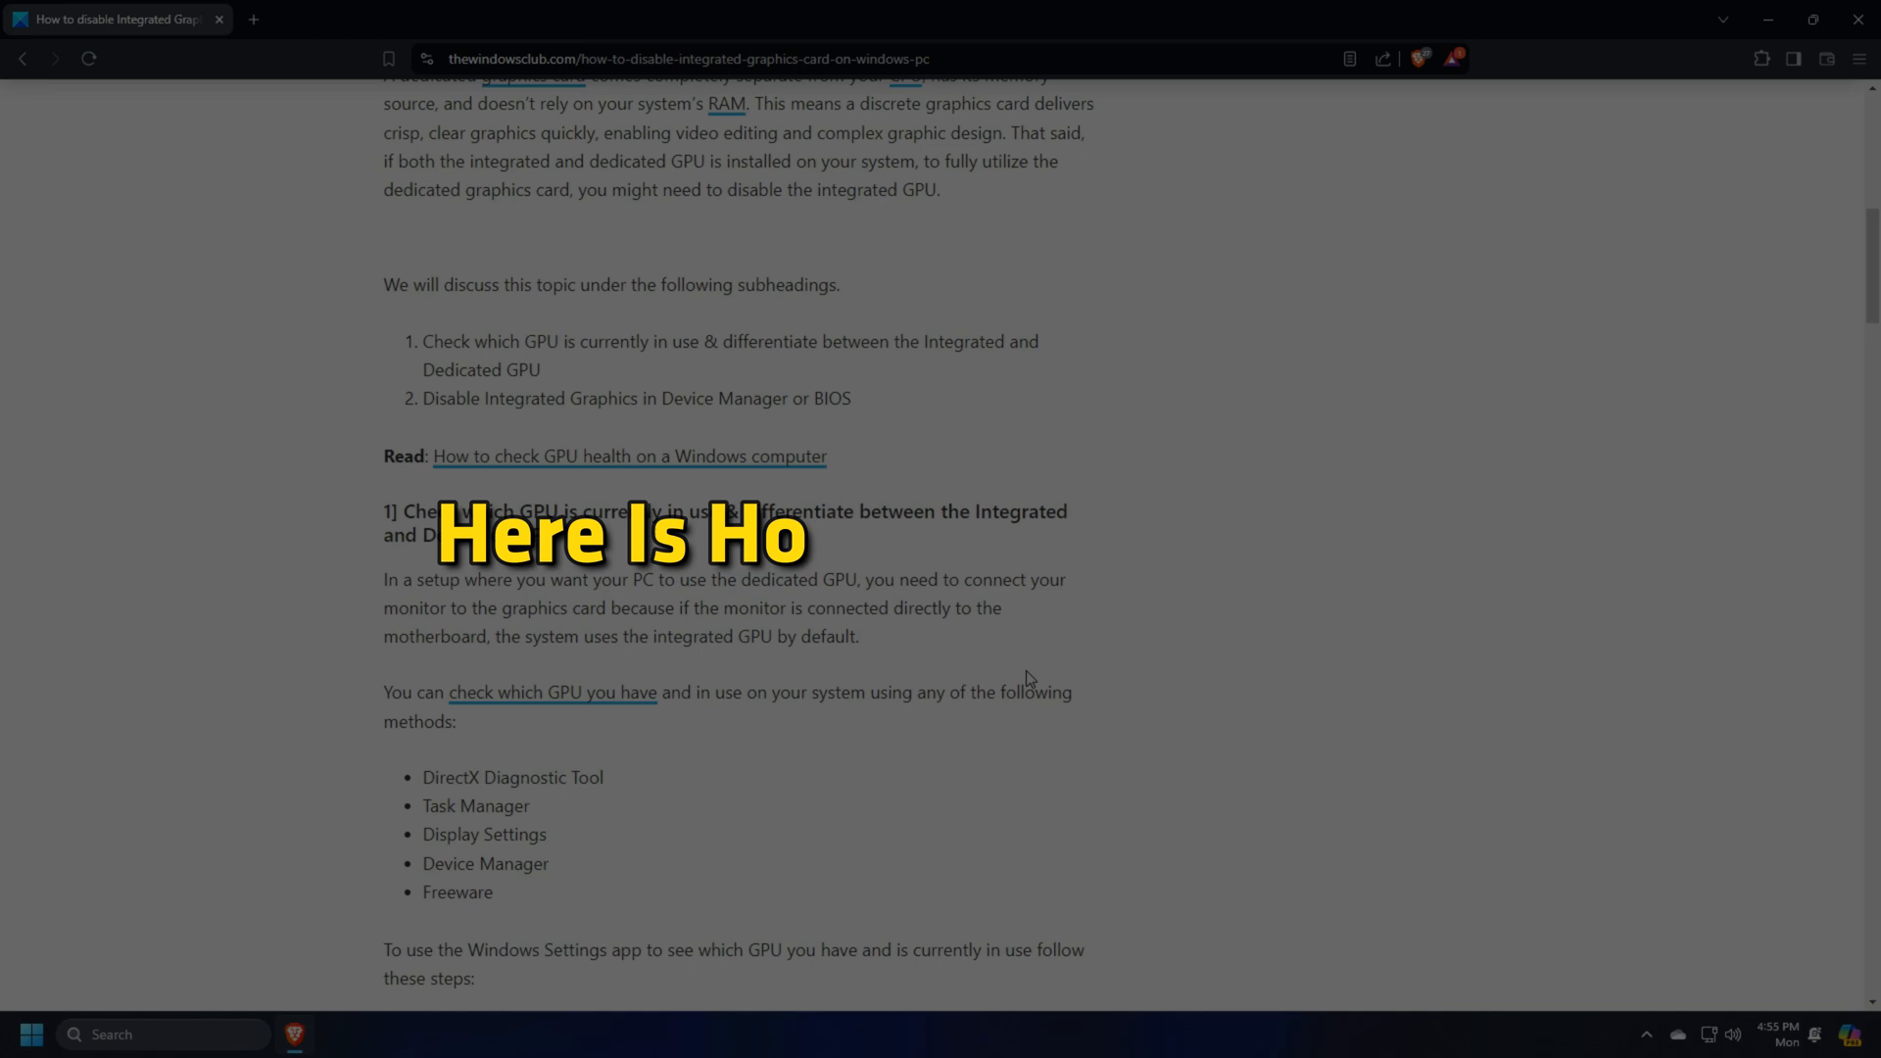
key("win+x")
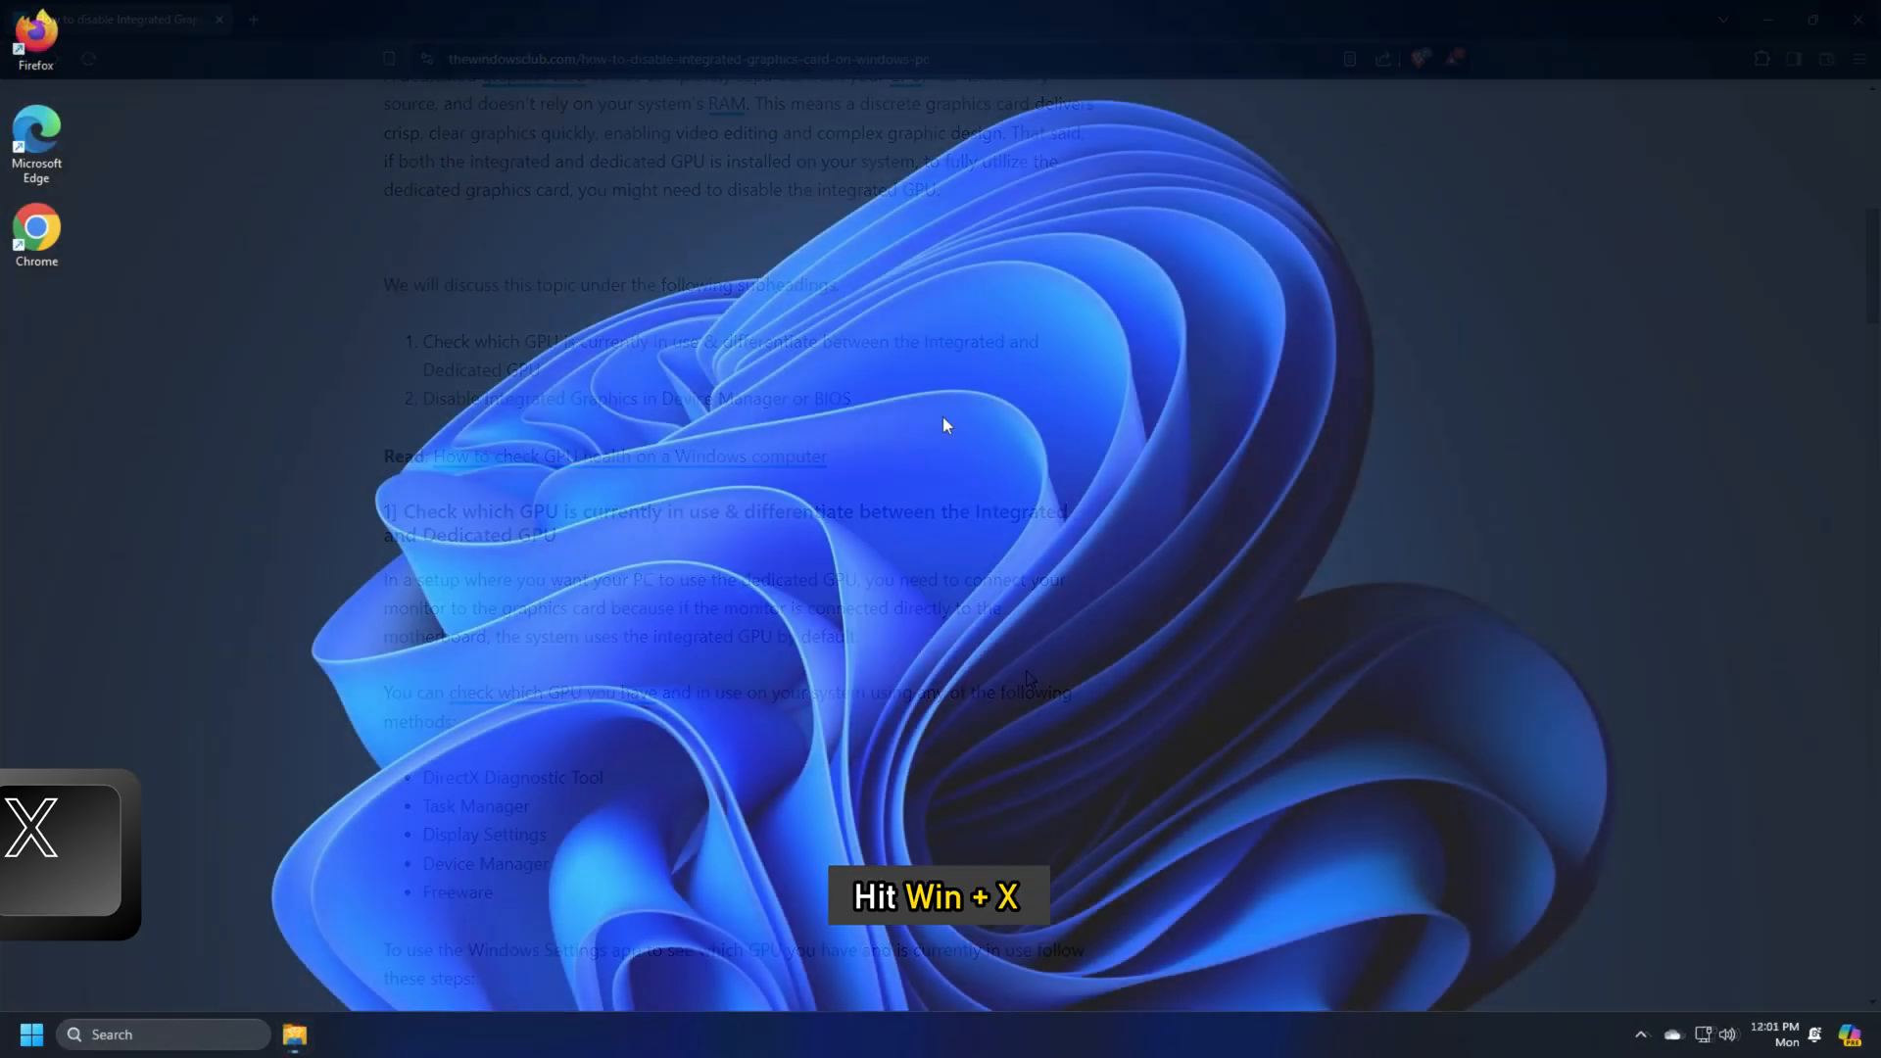
Step: Disable the AMD Radeon(TM) Graphics adapter under Display adapters in Device Manager and confirm
key("Win+x")
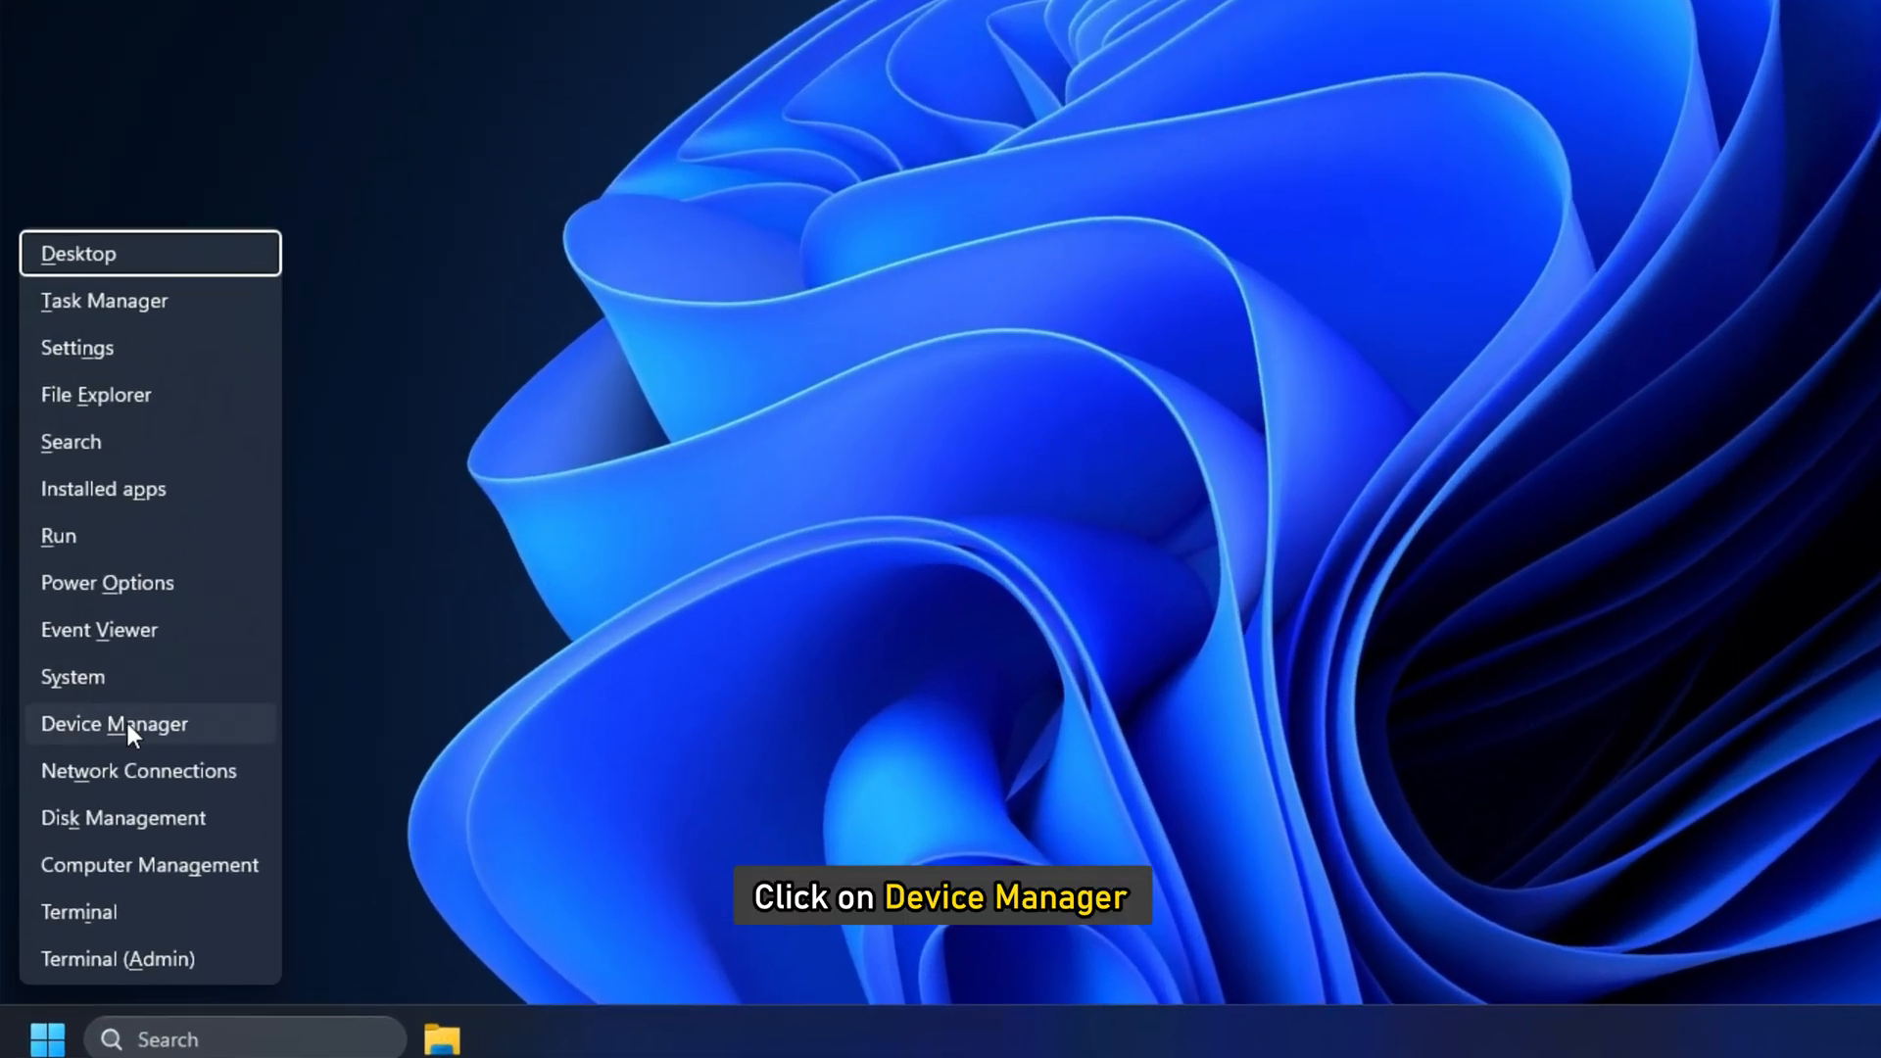
left_click(114, 723)
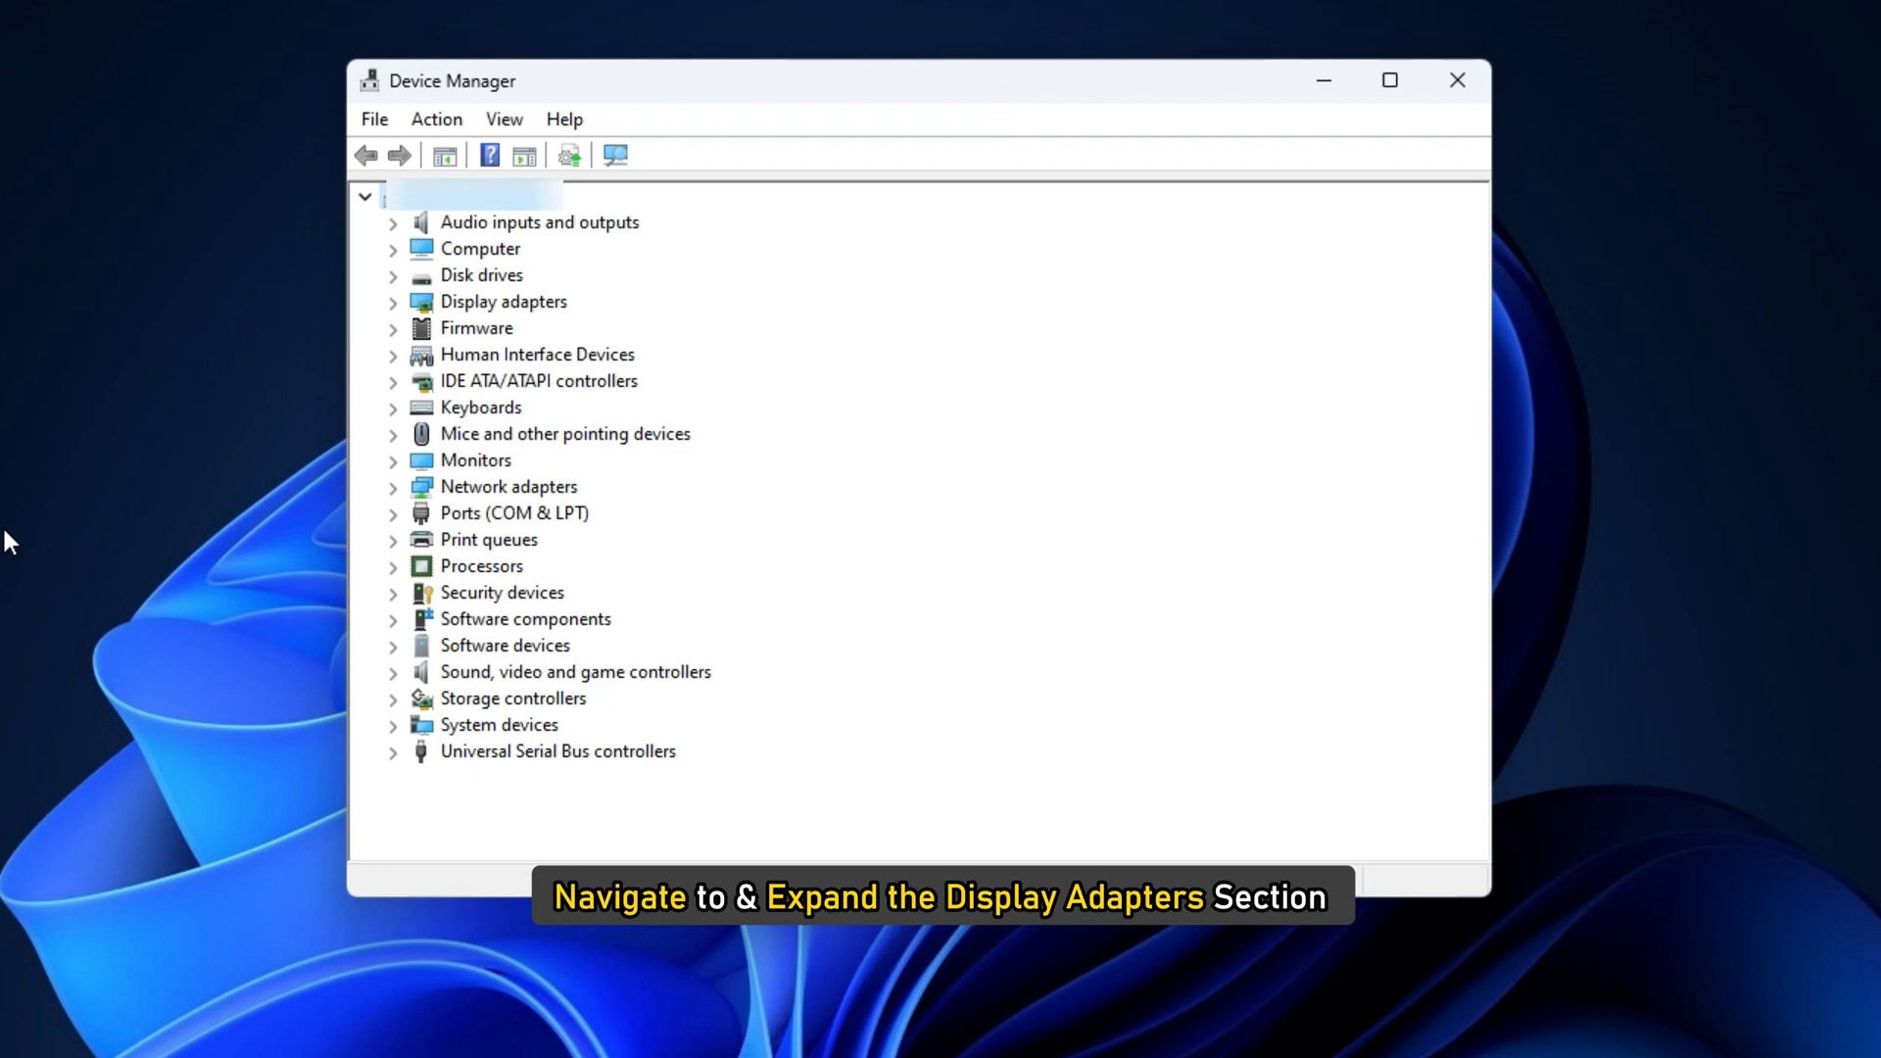
left_click(393, 302)
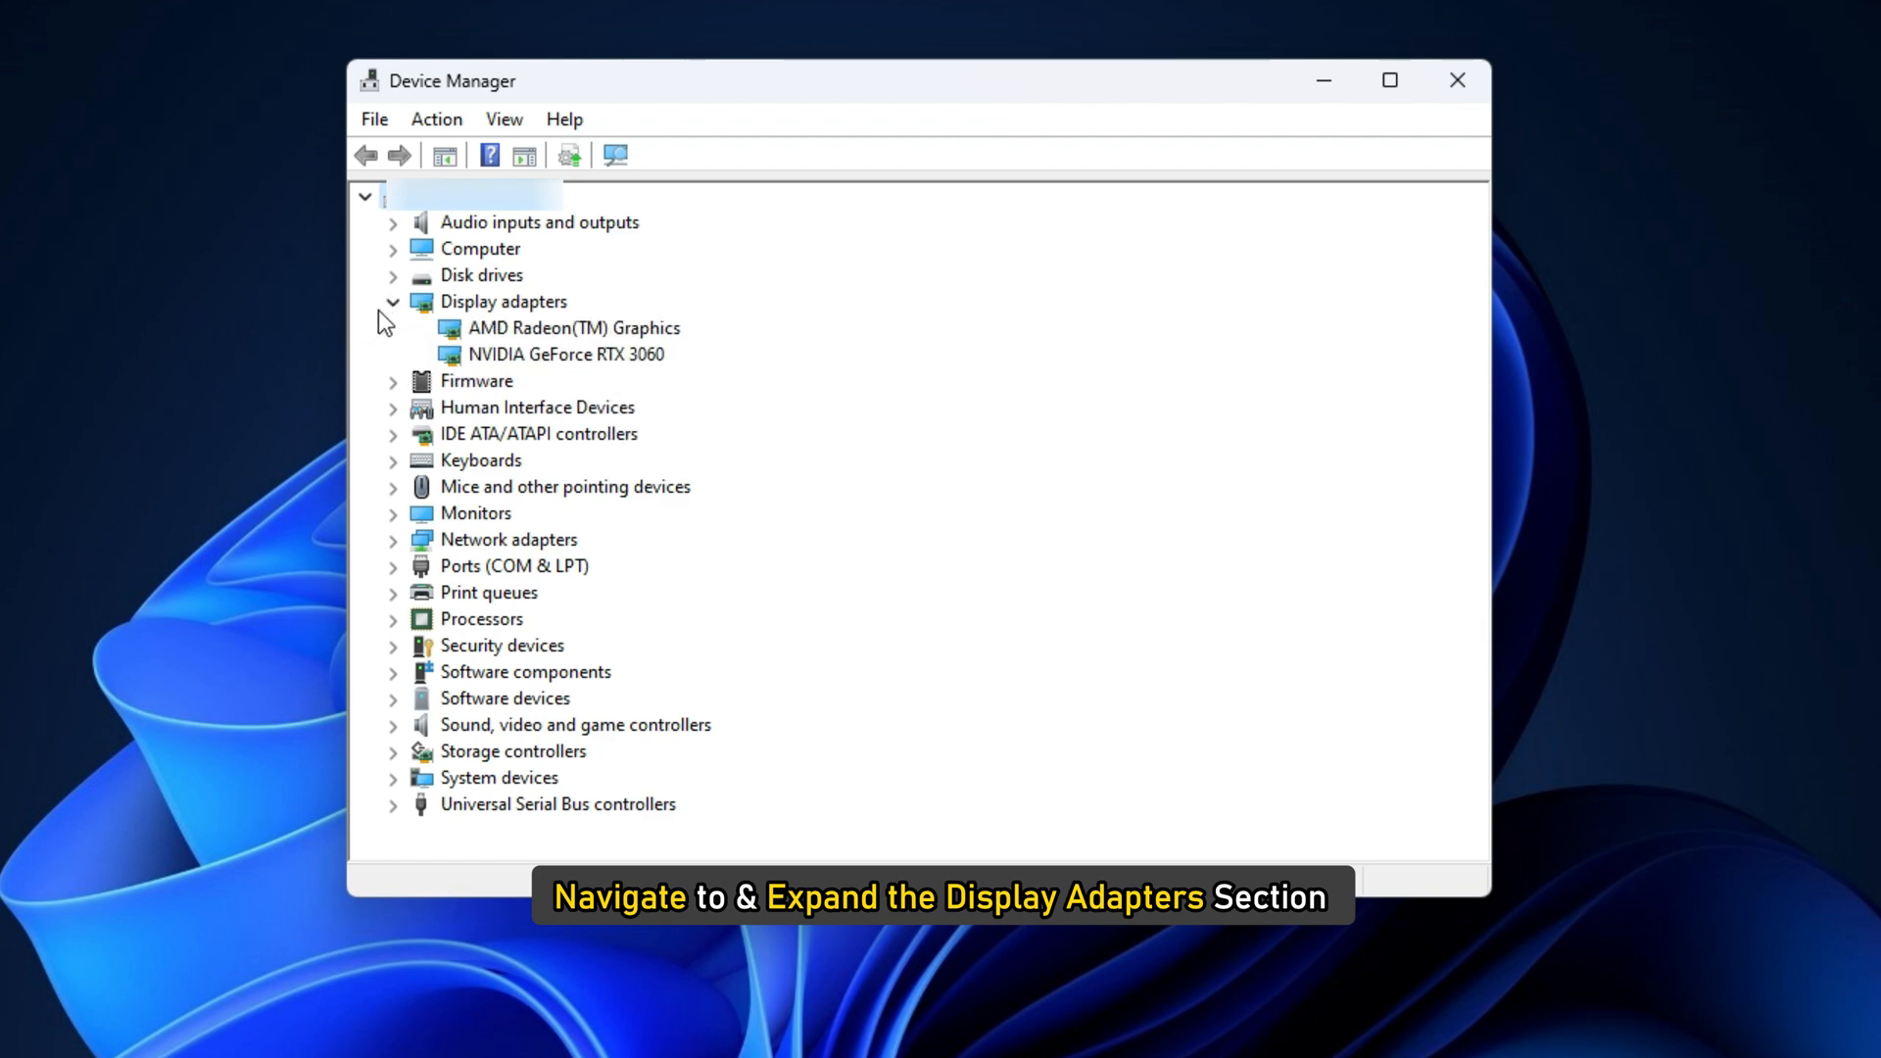
right_click(574, 327)
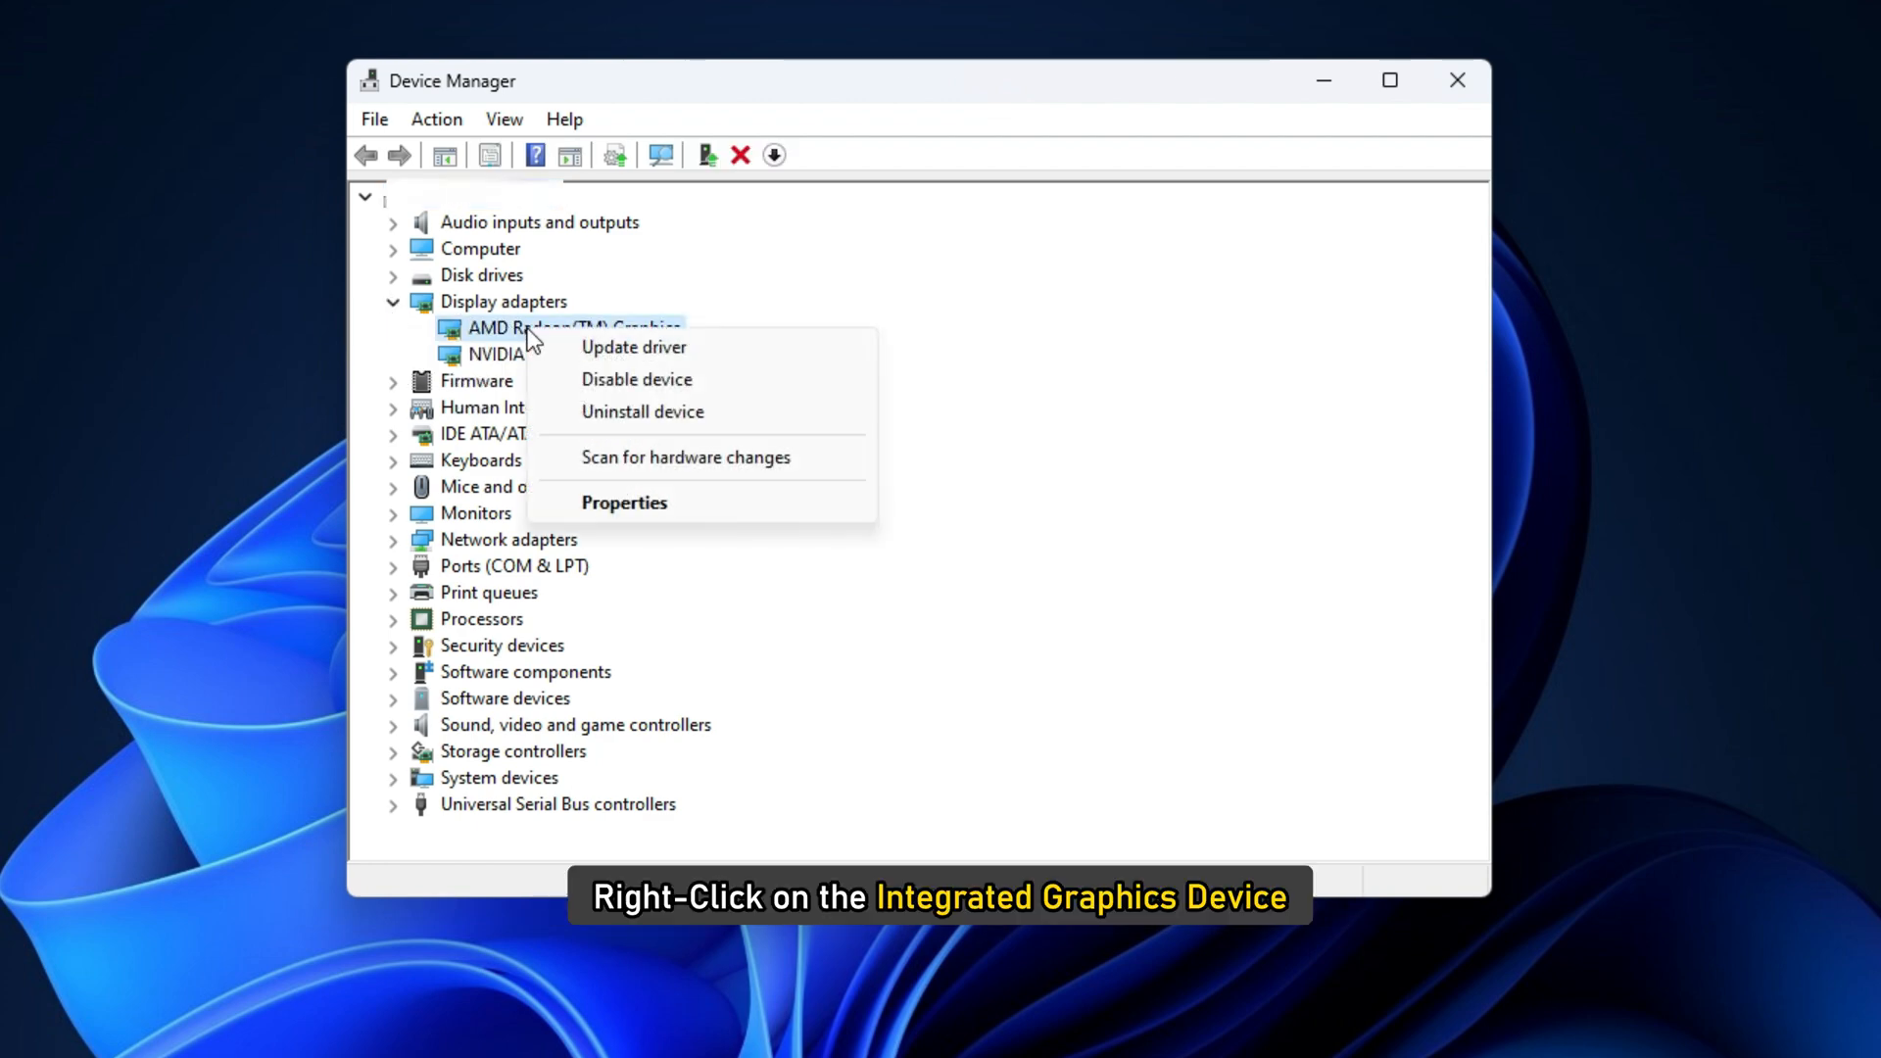
mouse_move(635, 378)
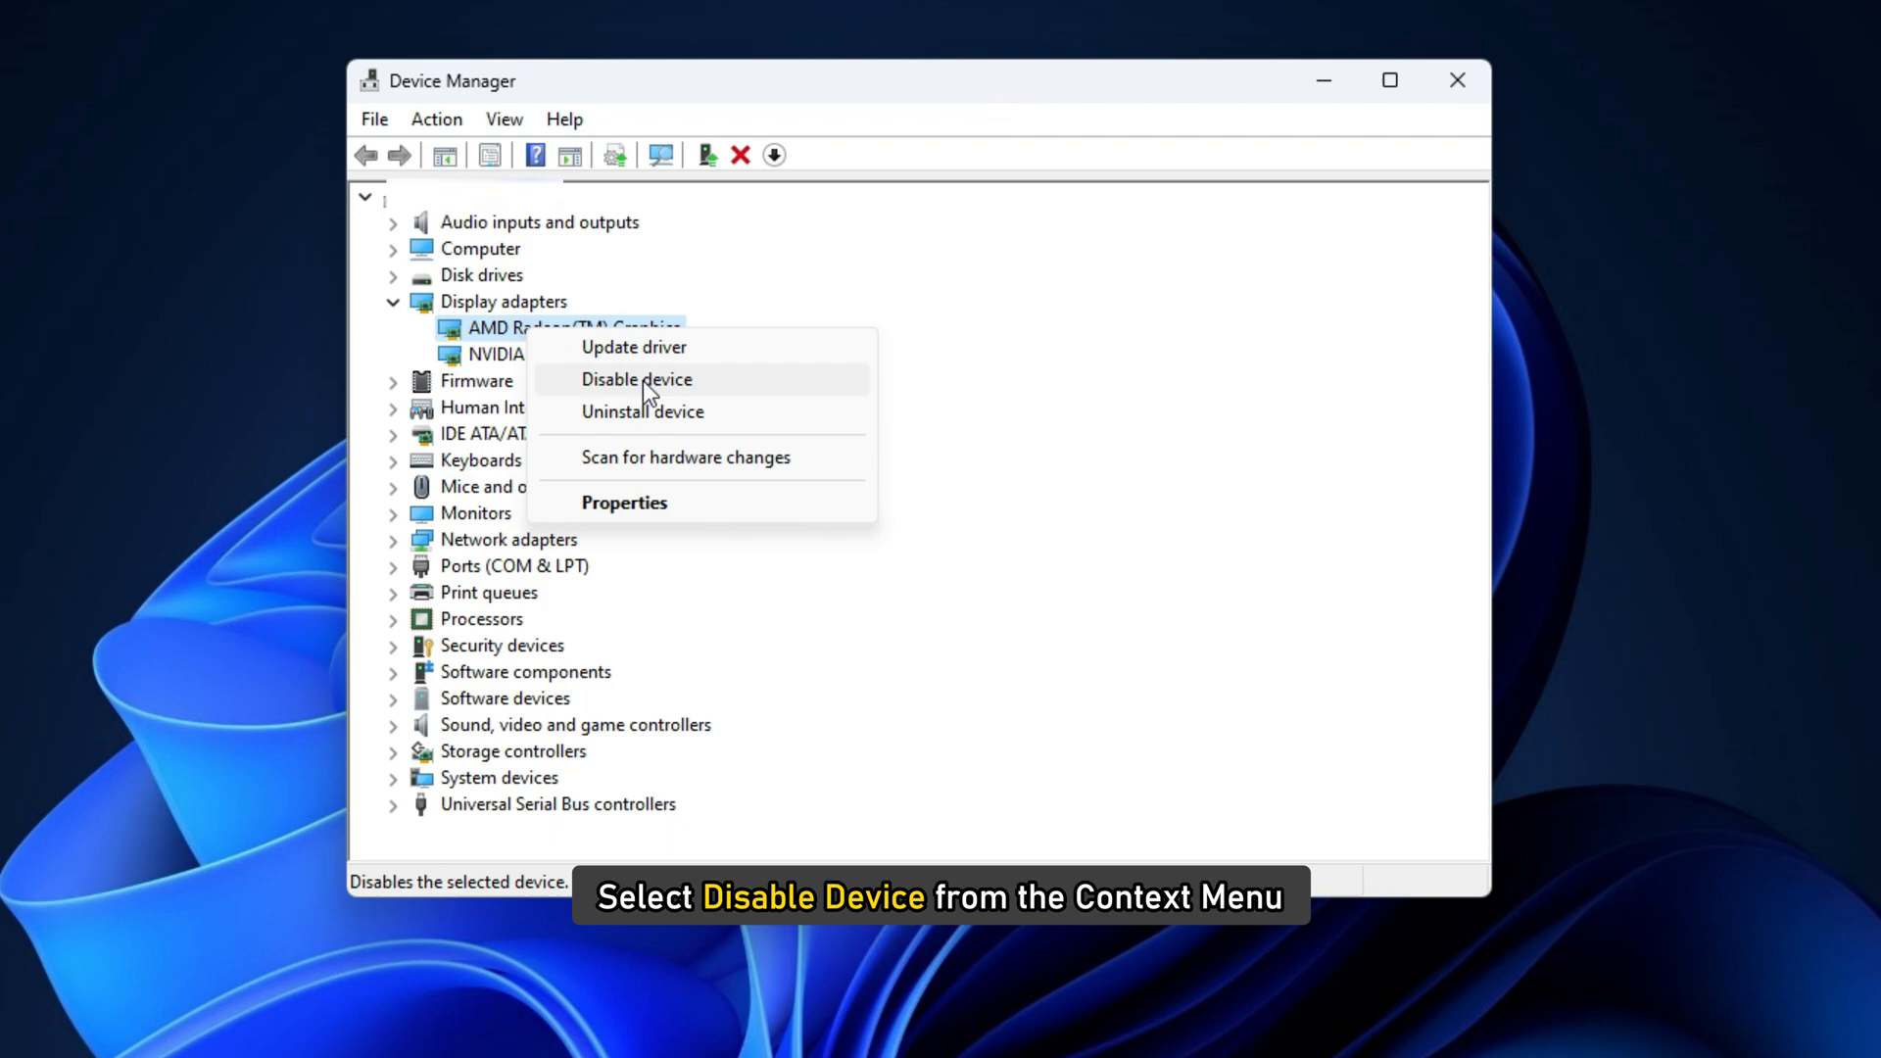
left_click(634, 378)
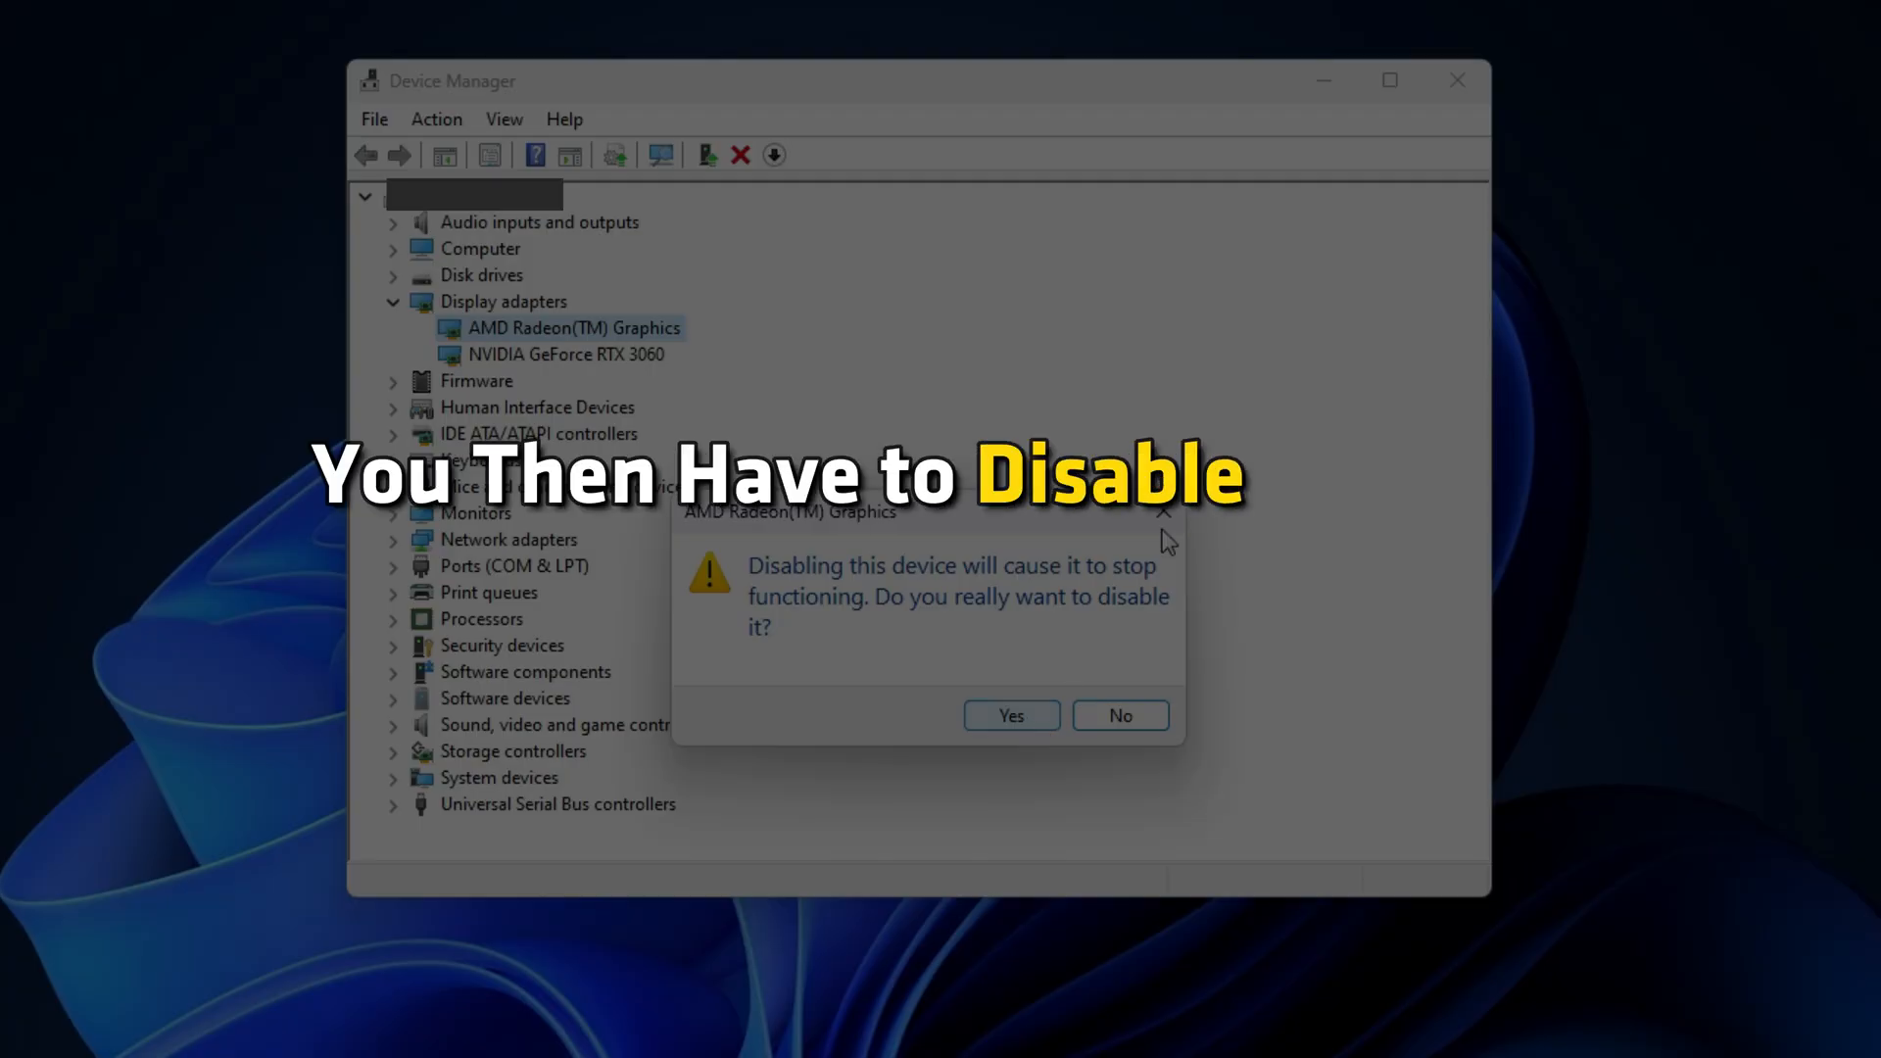
left_click(1011, 715)
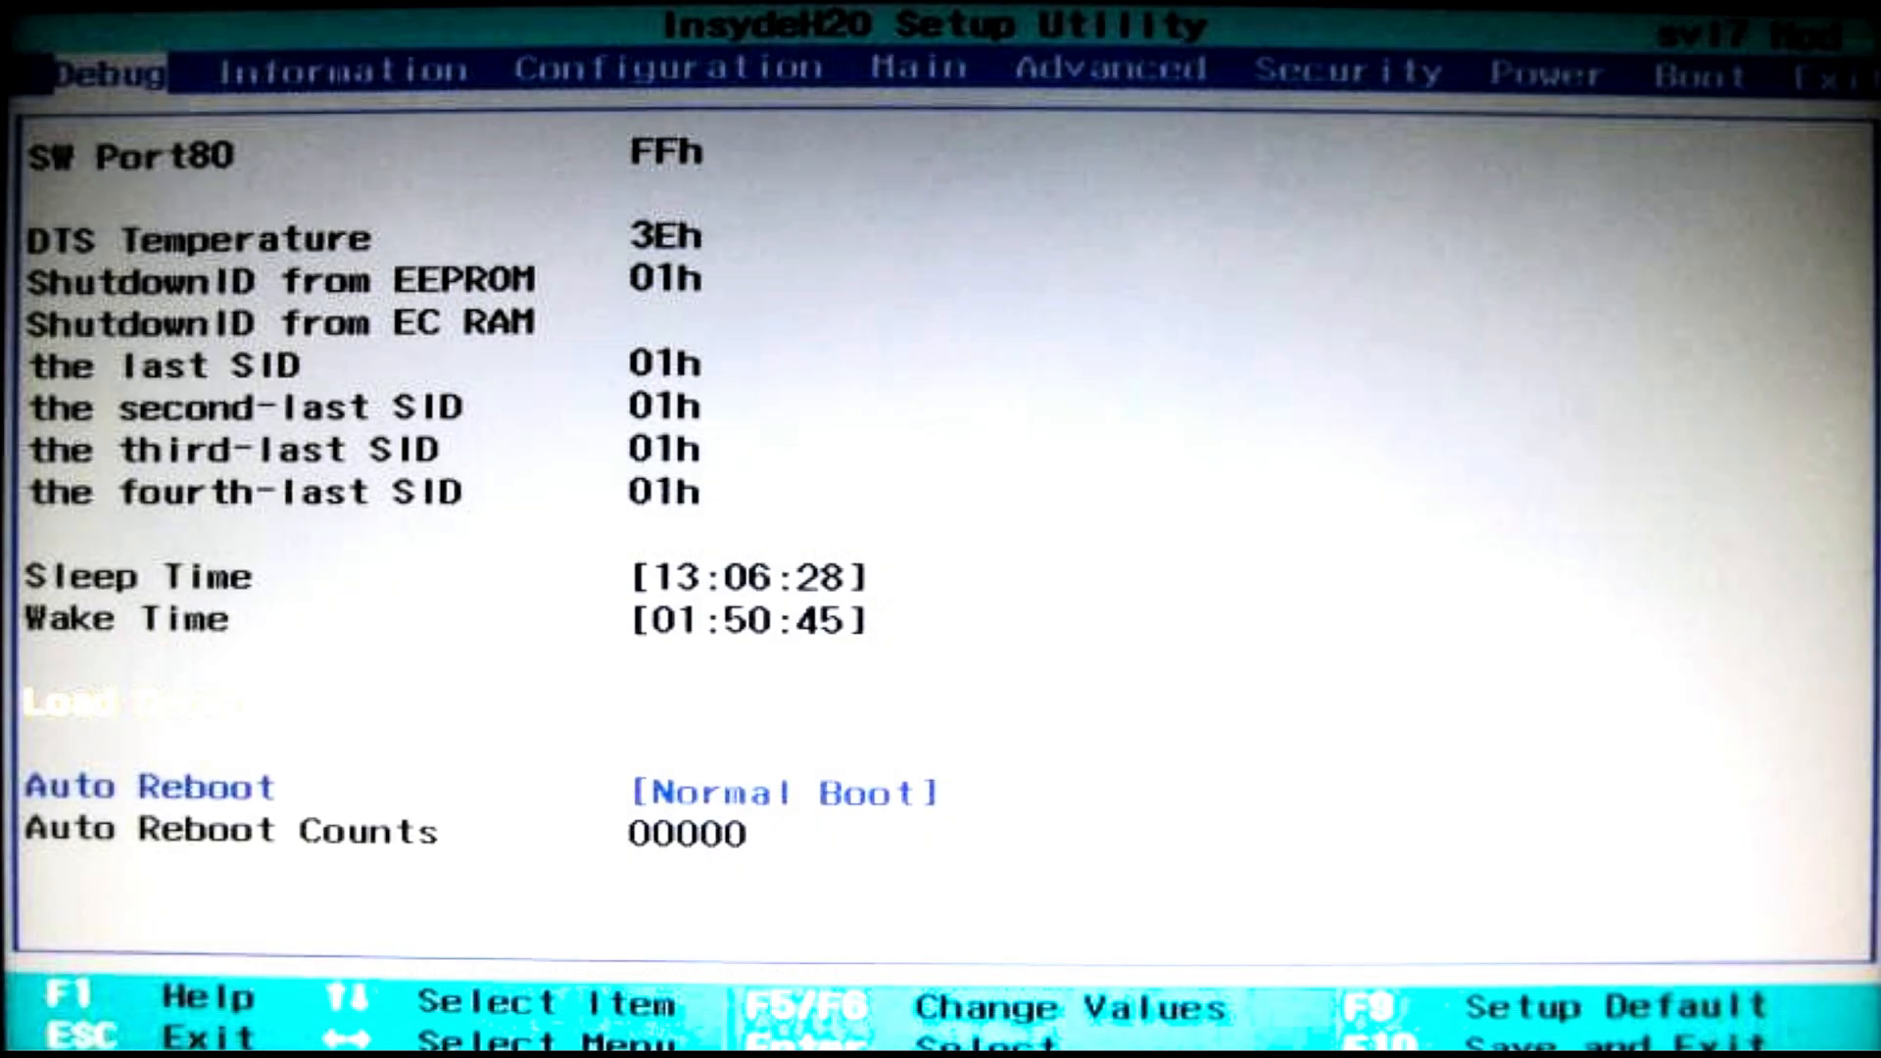
left_click(1113, 69)
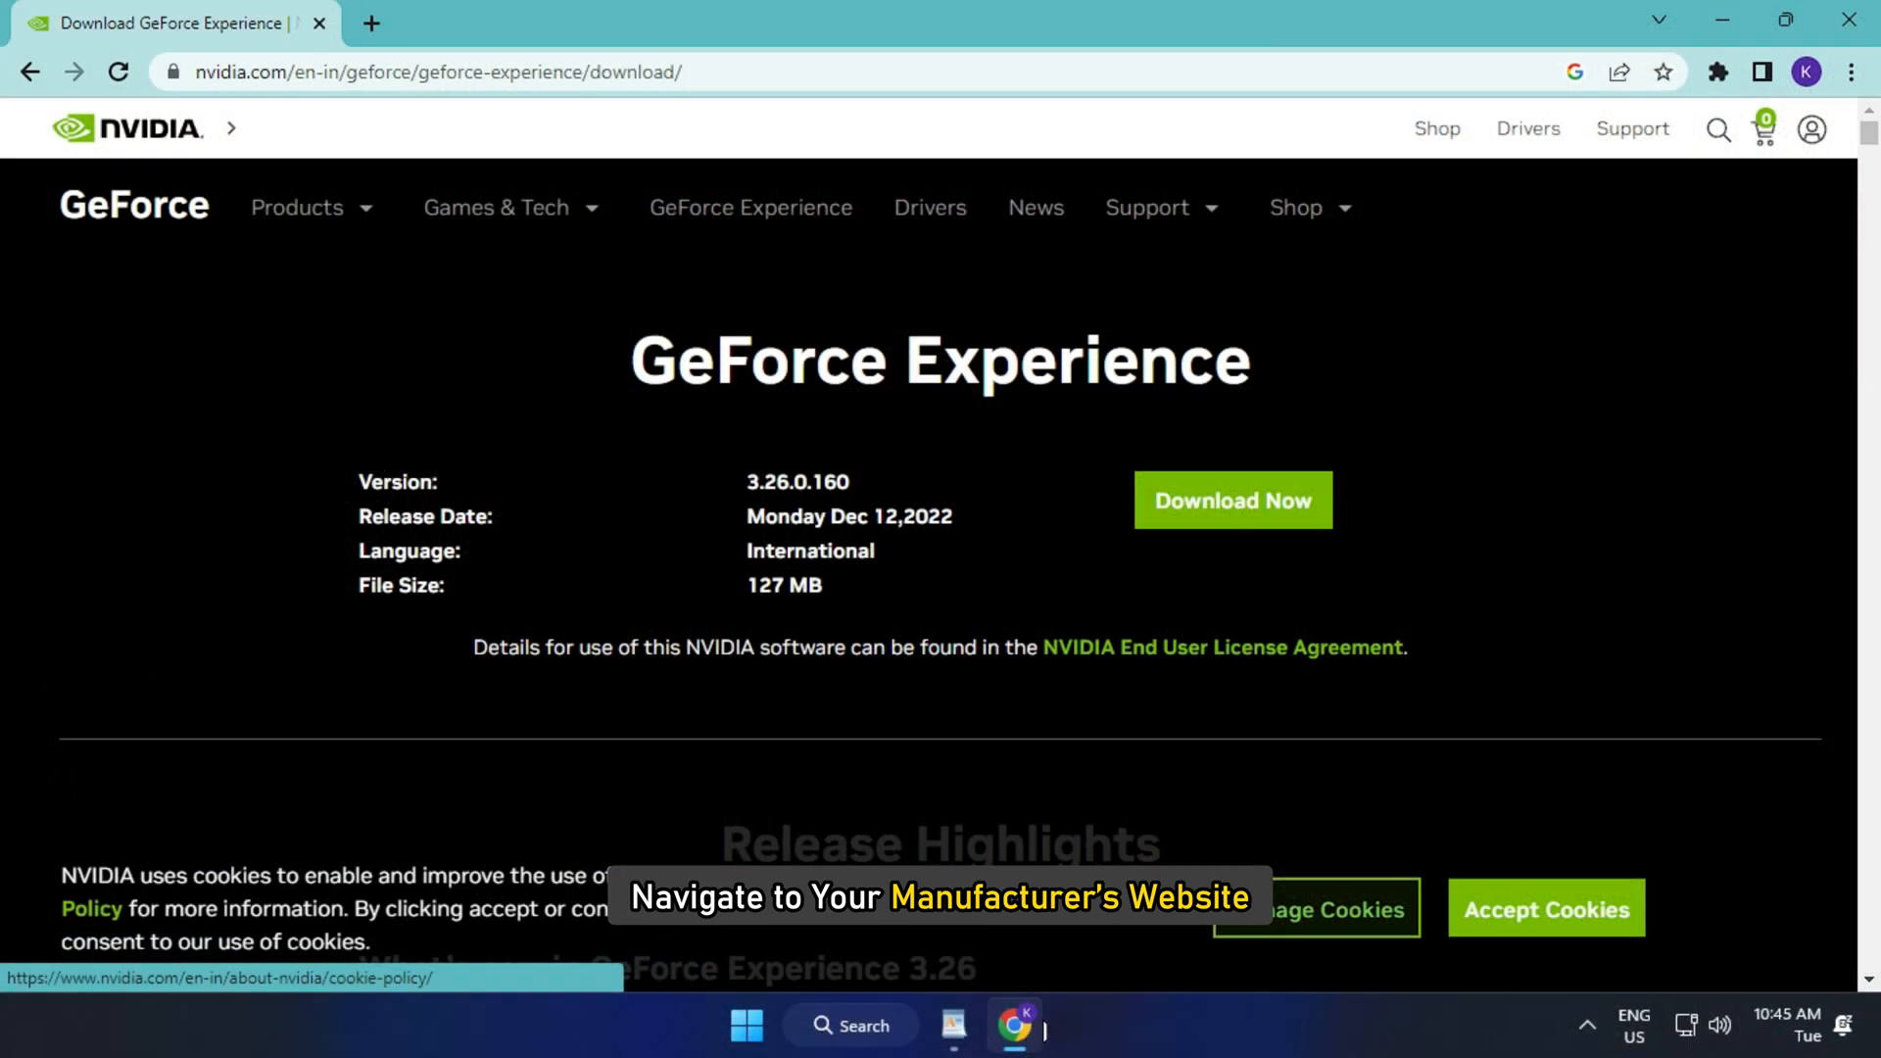
Step: Start the GeForce Experience 3.26.0.160 installer download via Download Now on nvidia.com
left_click(1231, 500)
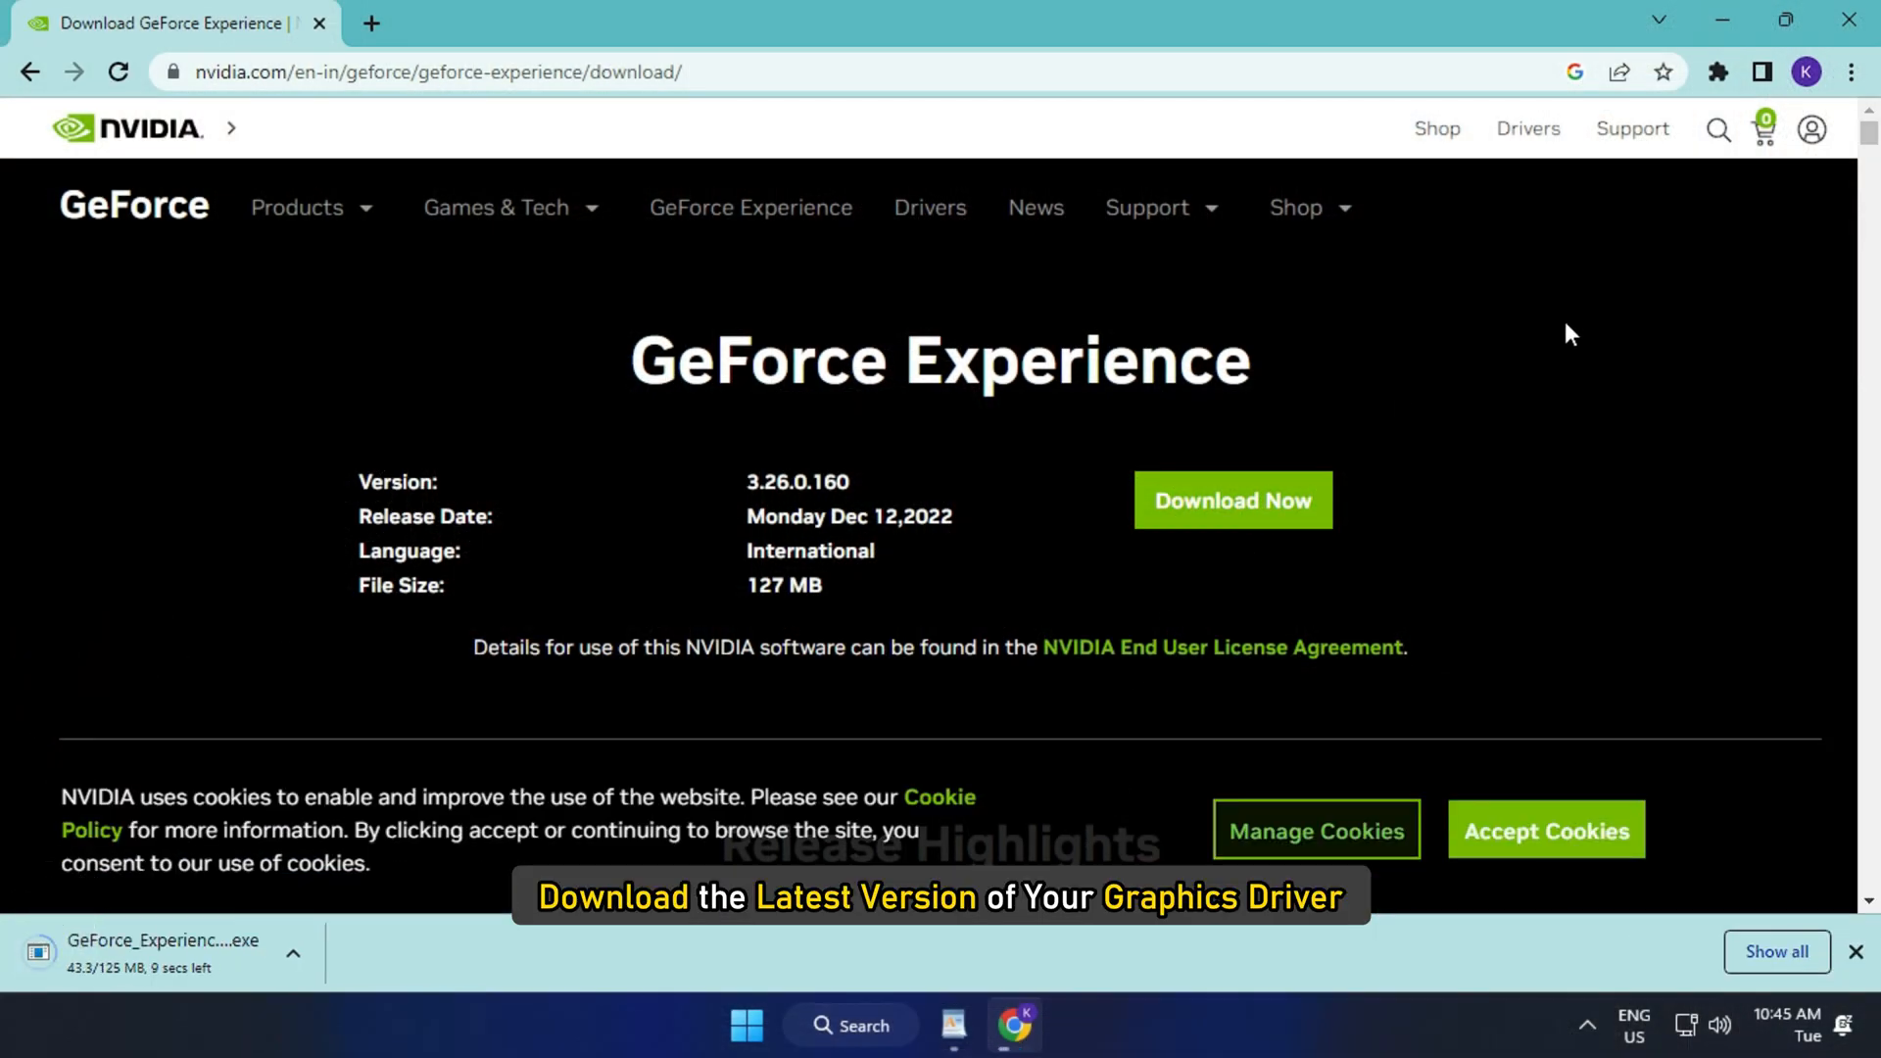
left_click(162, 952)
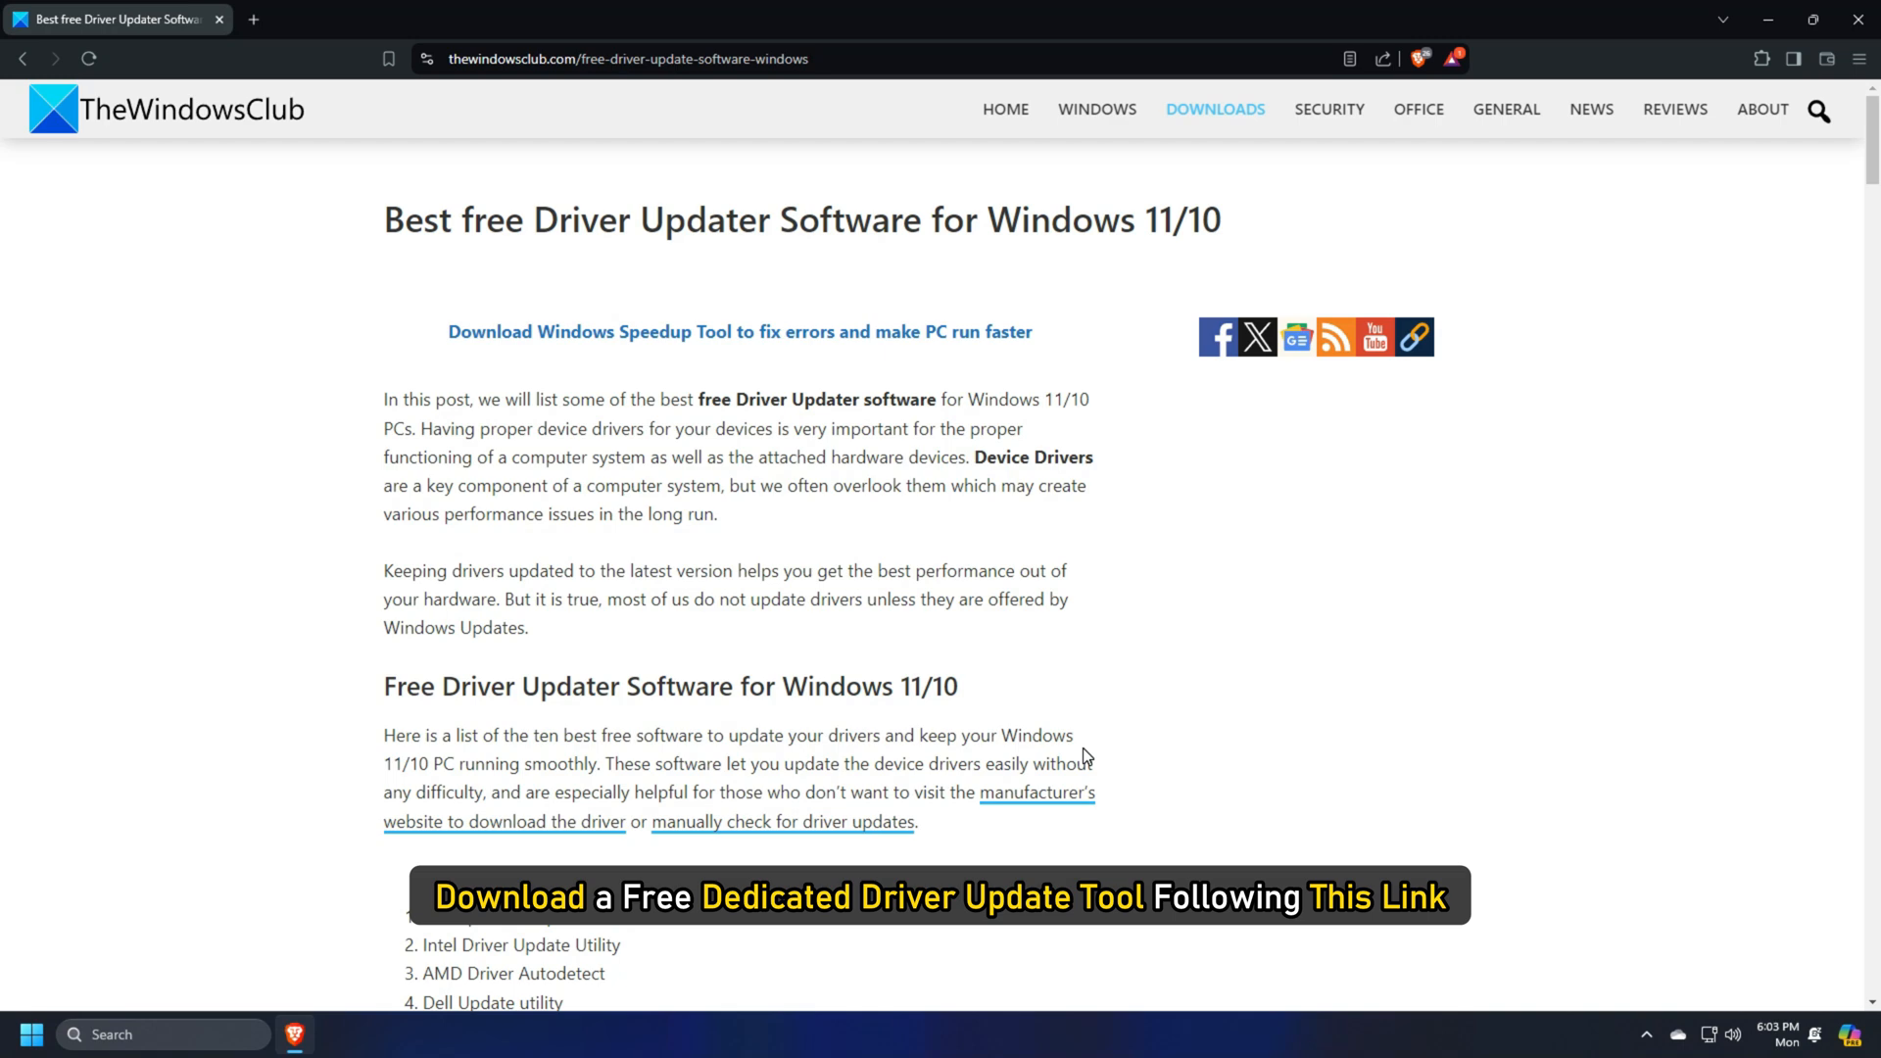
Step: Scroll the driver updater article down to the Intel Driver Update Utility and AMD Driver Autodetect sections
scroll("down", 3)
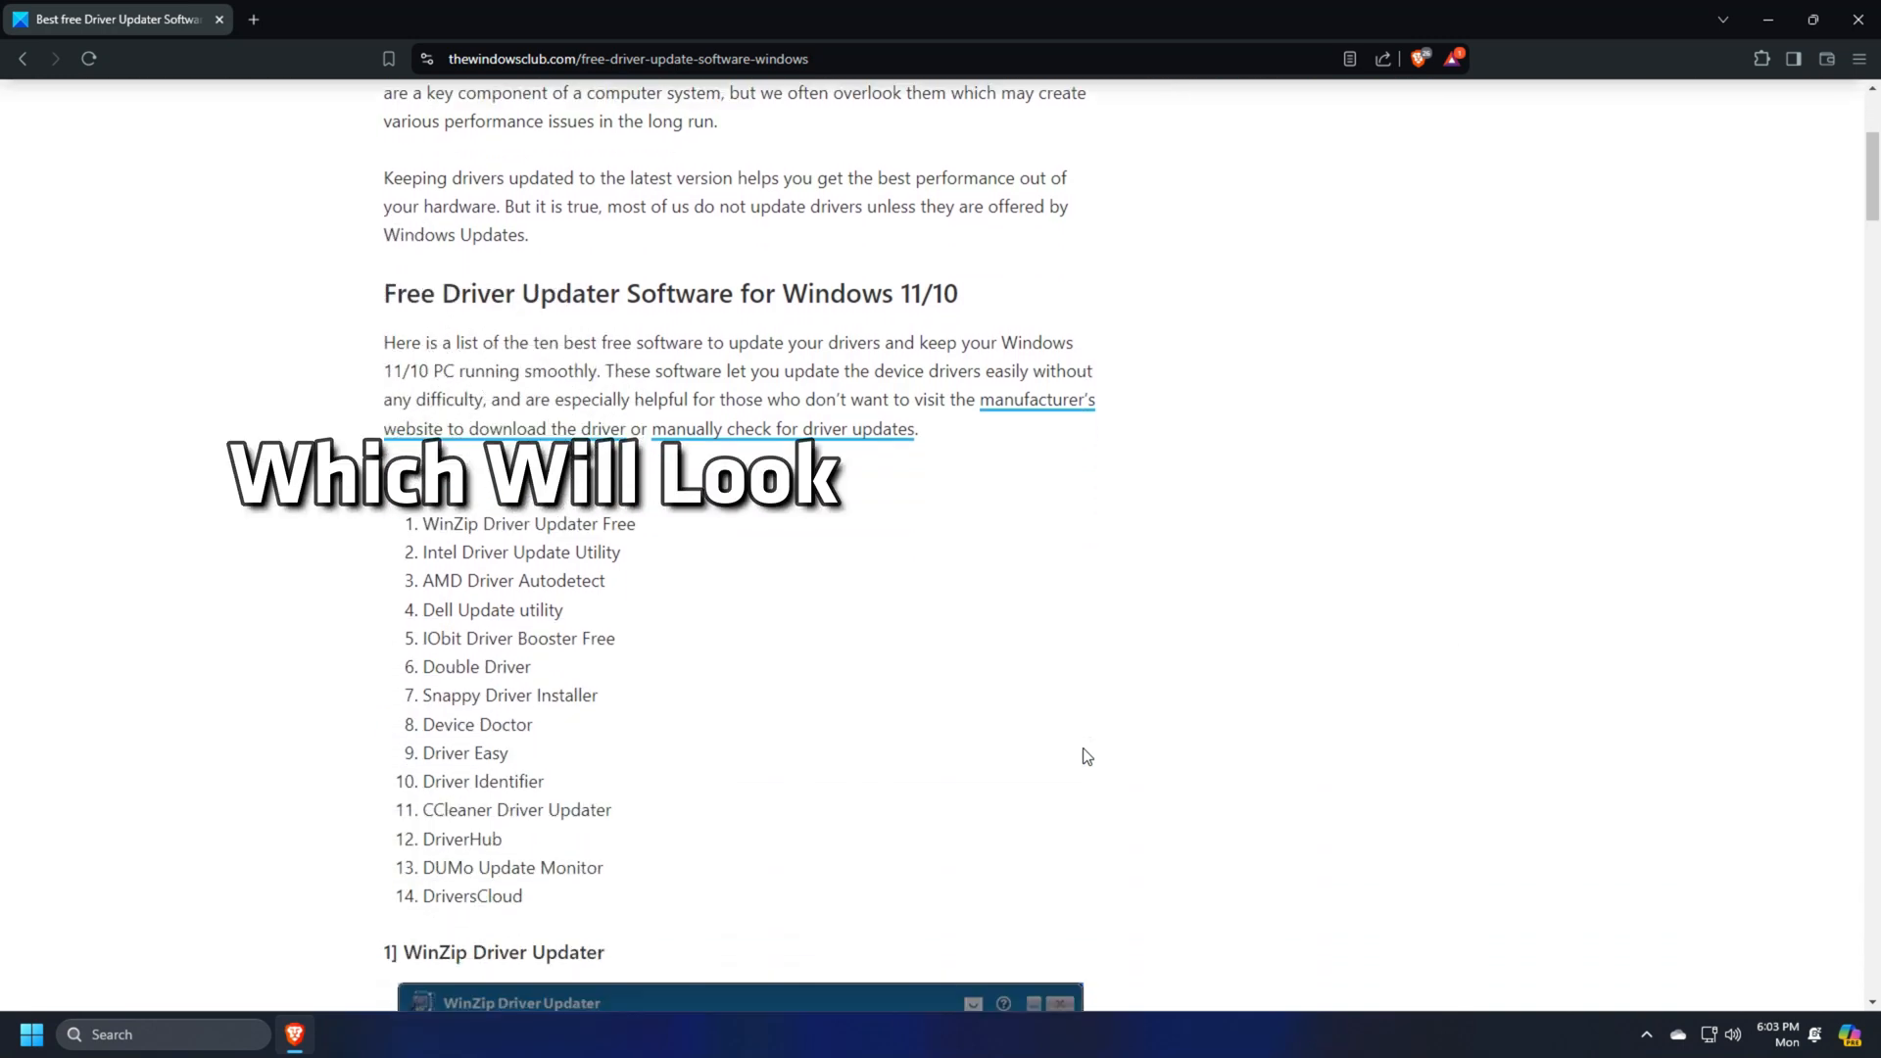
scroll("down", 3)
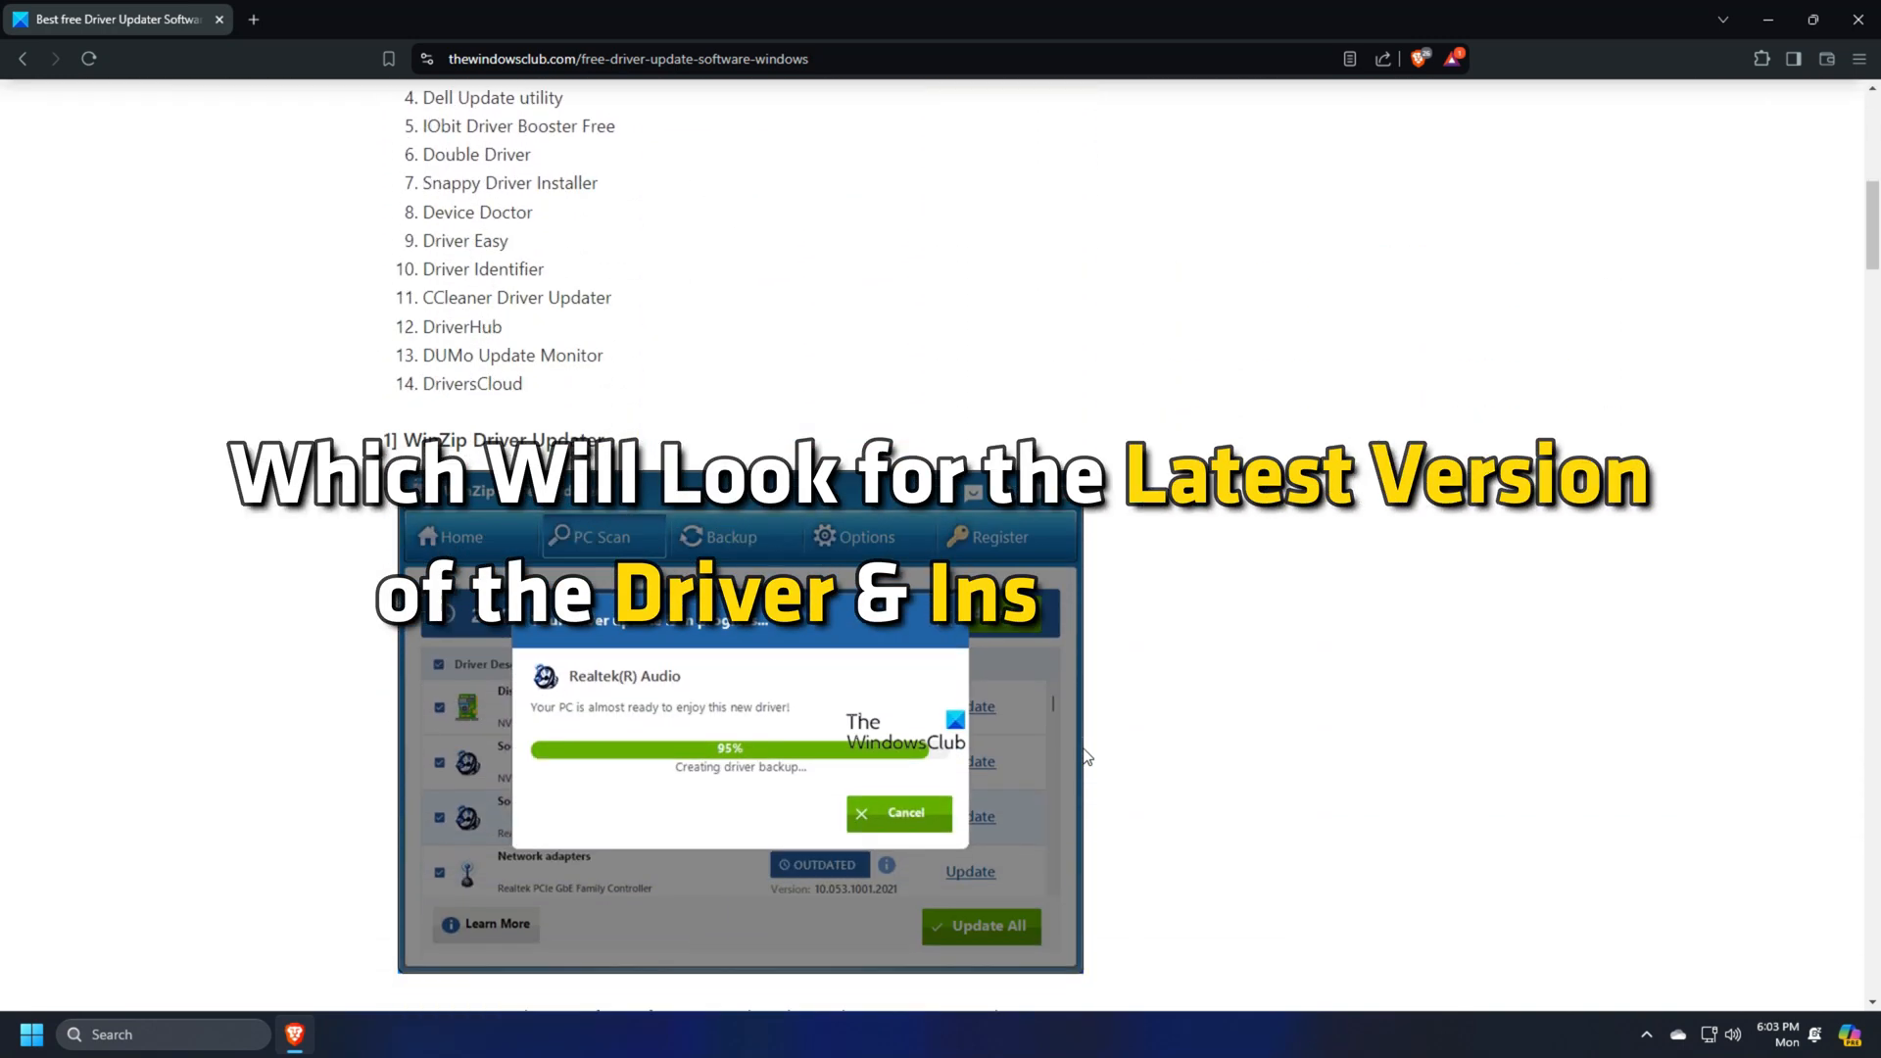
scroll("down", 3)
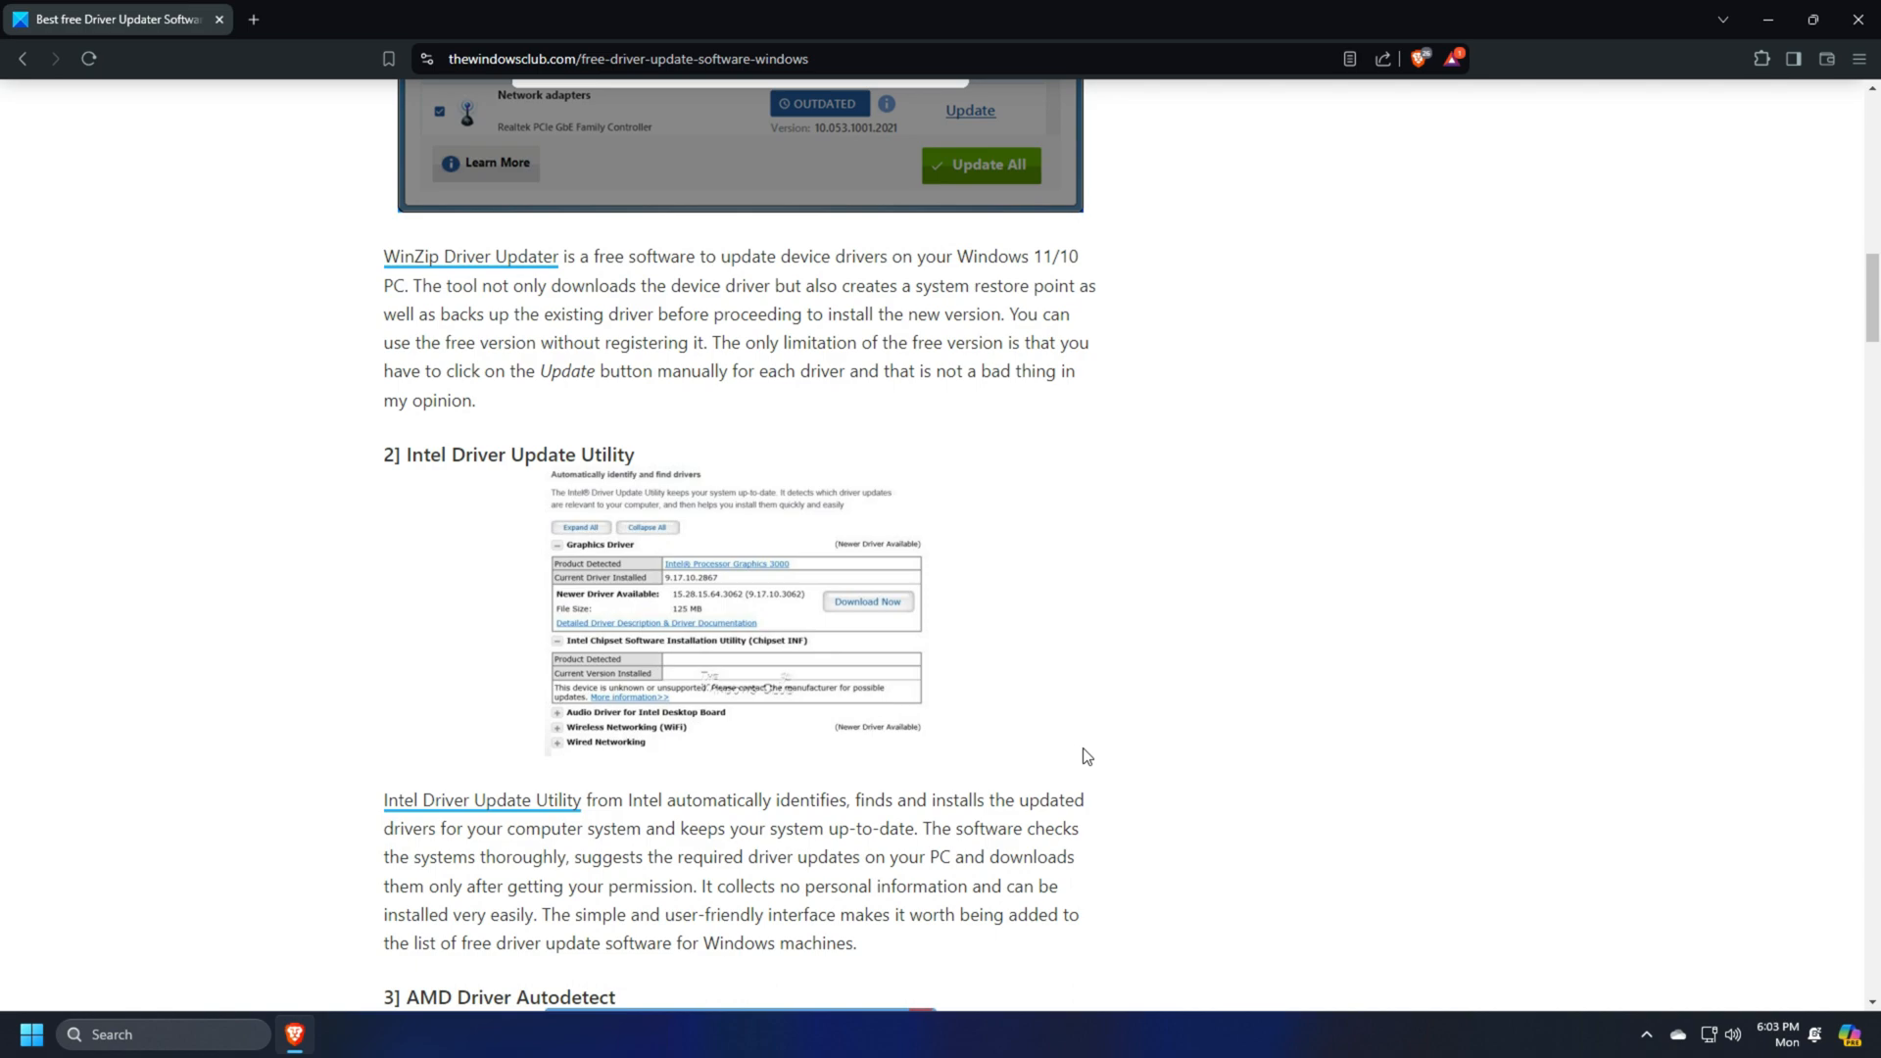
scroll("down", 3)
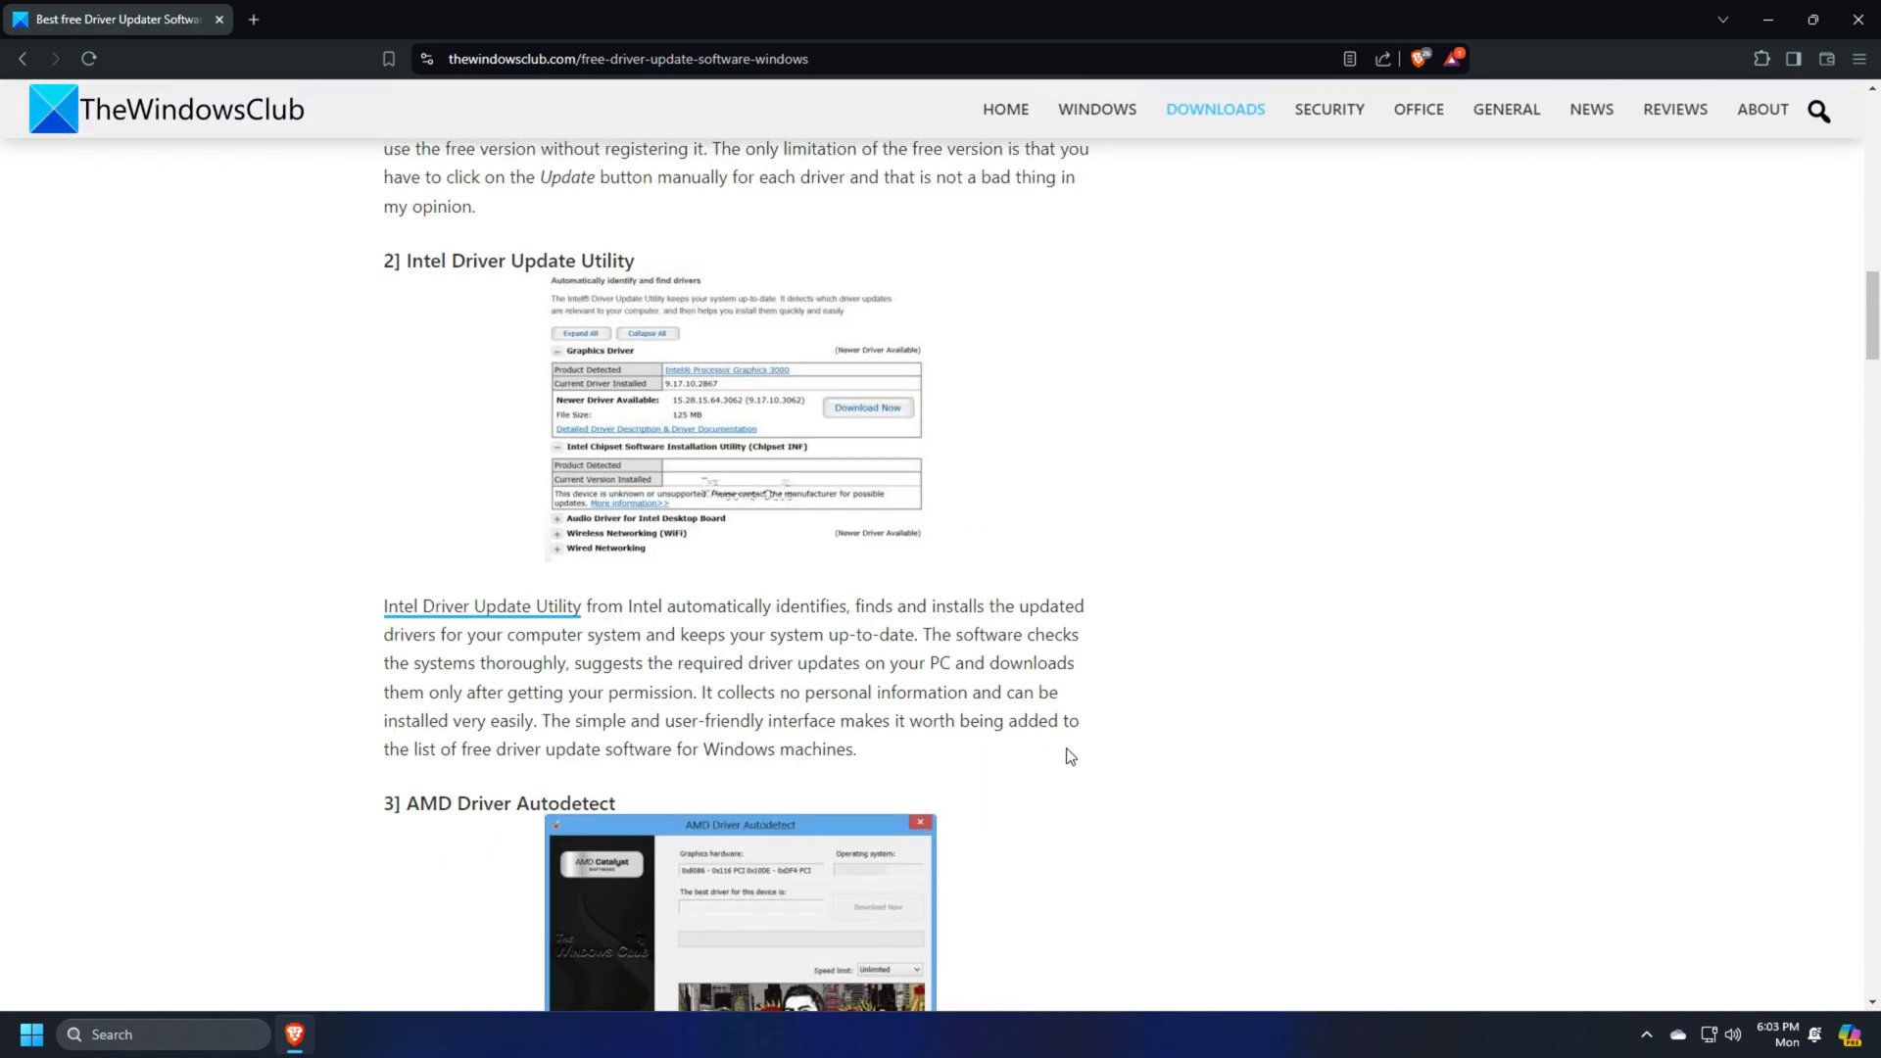